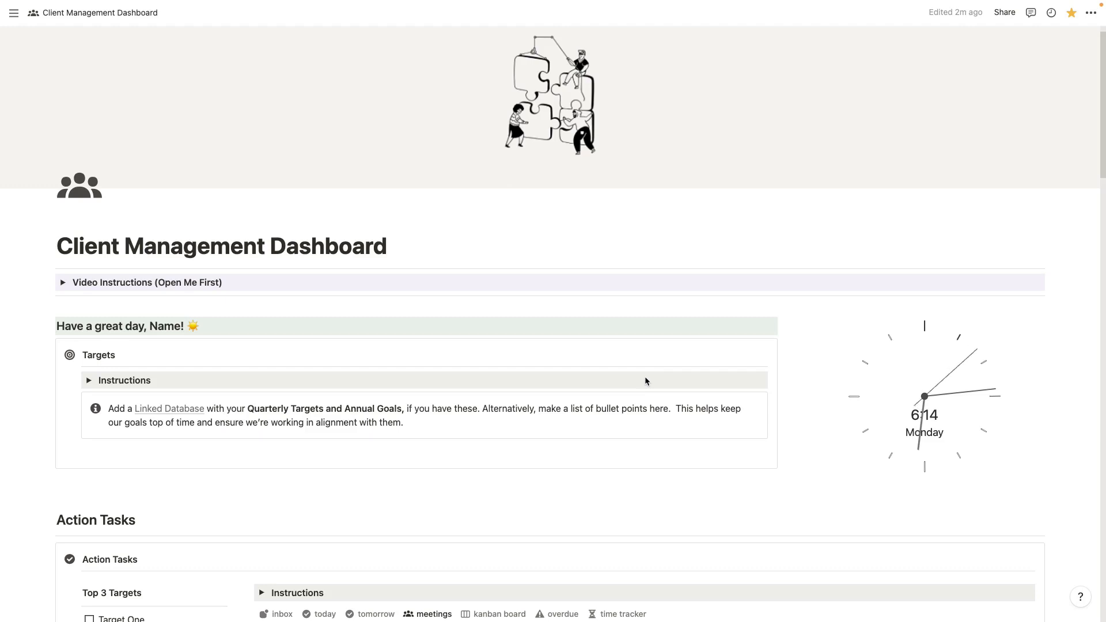
Step: Expand and collapse the video instructions section, then move down to Action Tasks
scroll("down", 3)
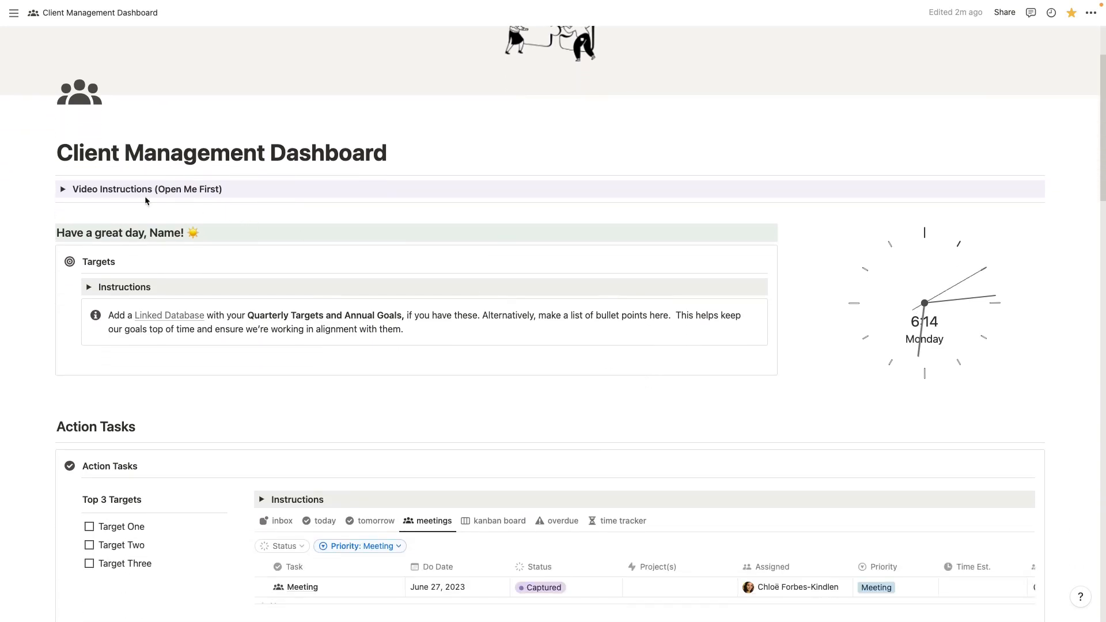
left_click(62, 189)
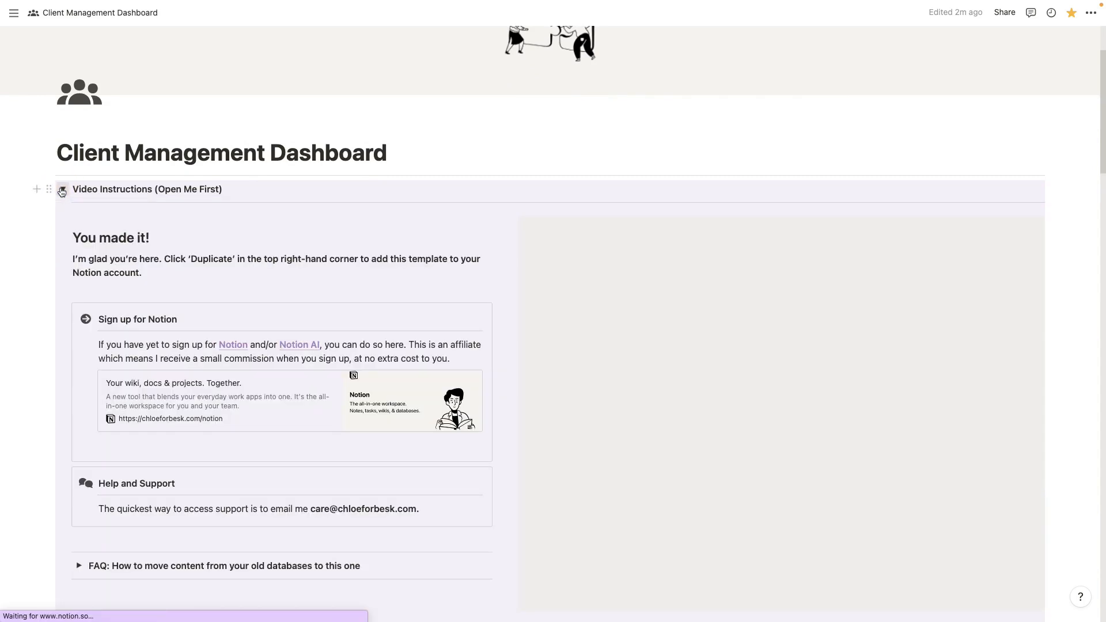
left_click(62, 192)
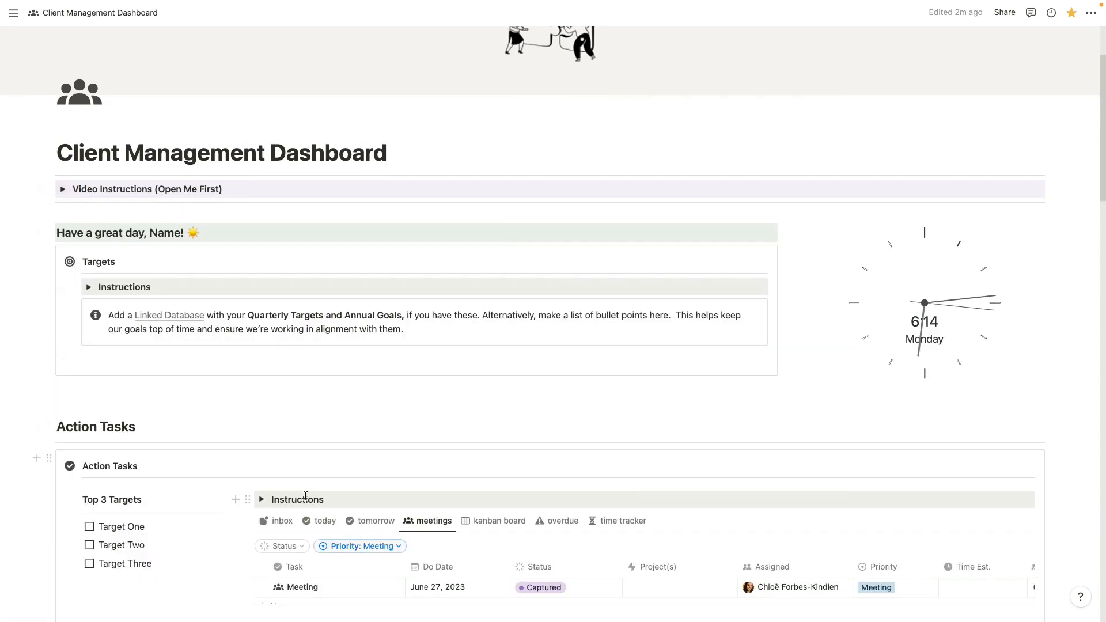
scroll("down", 3)
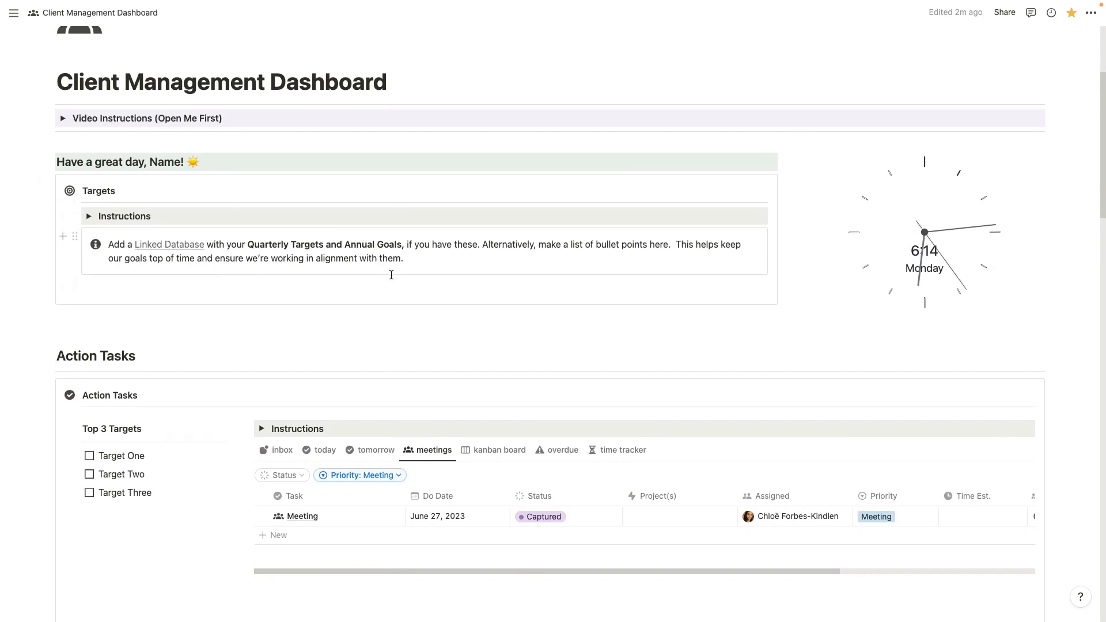
mouse_move(684, 306)
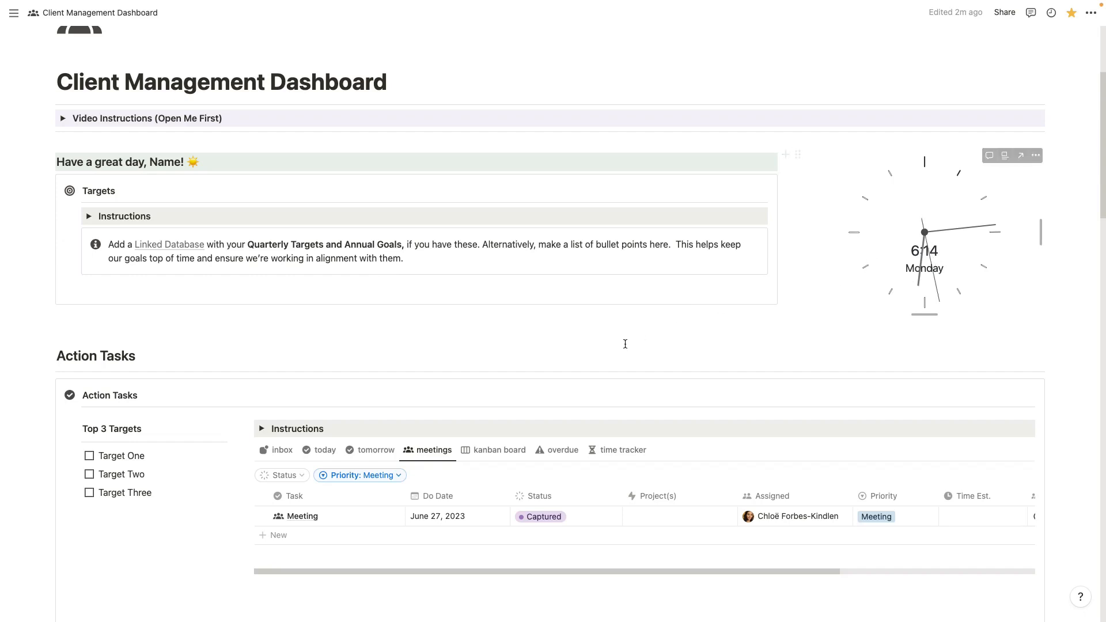
scroll("down", 3)
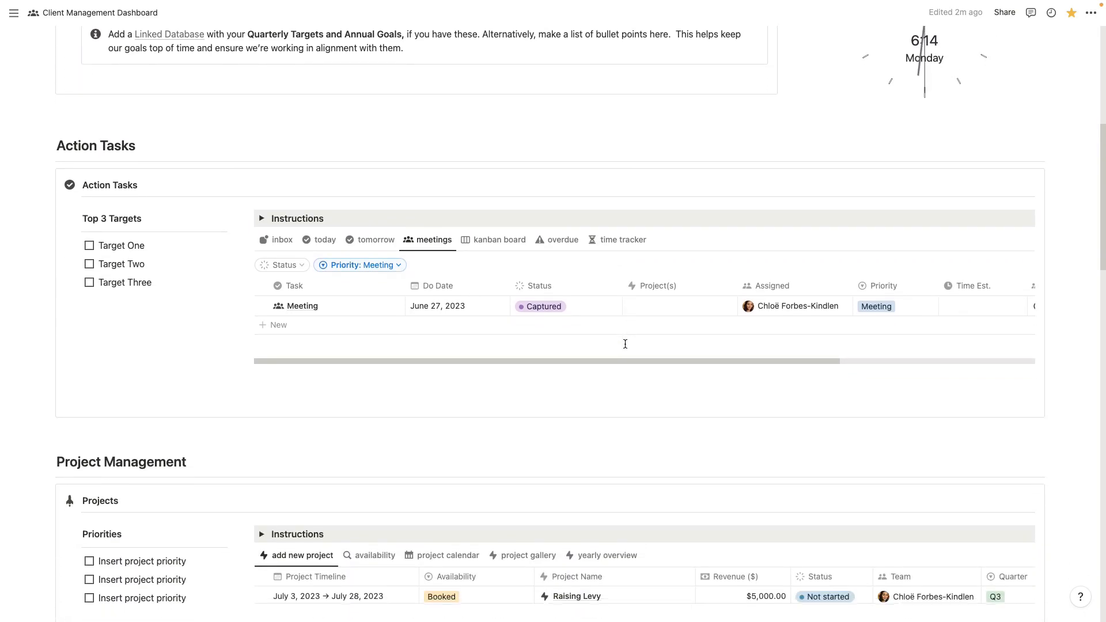
Step: Browse the kanban board, overdue and time tracker views, ending on inbox
left_click(281, 239)
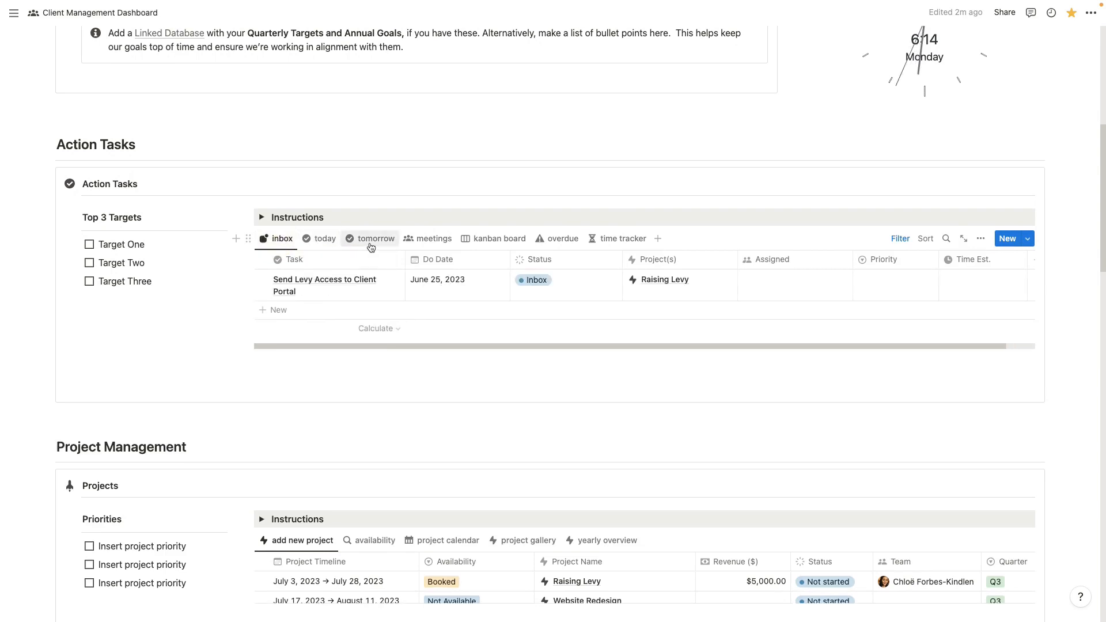
left_click(499, 237)
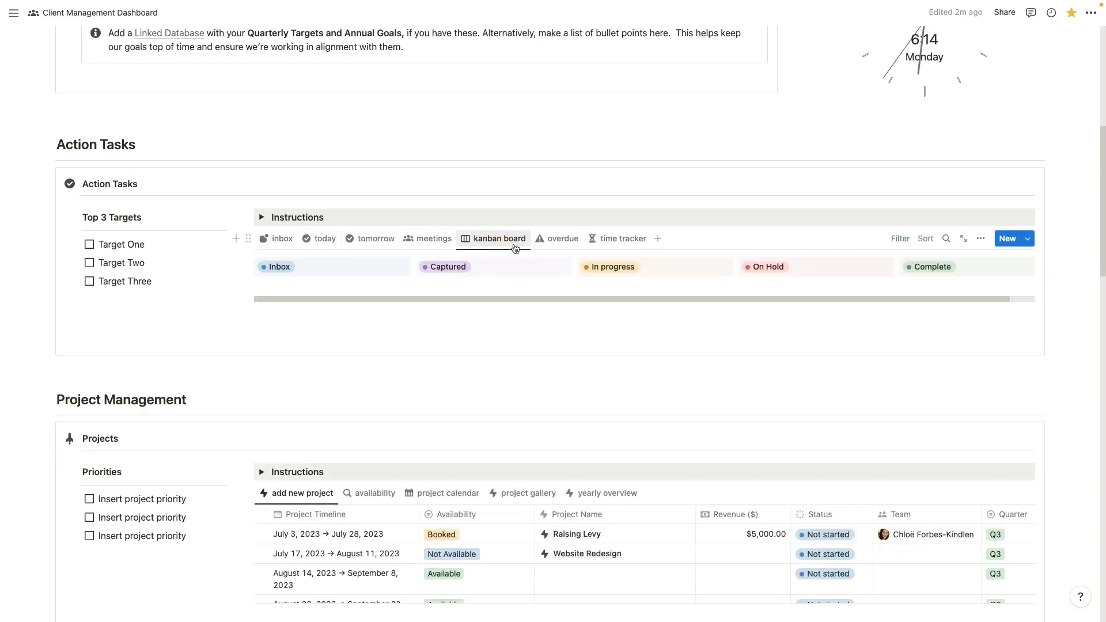
left_click(564, 239)
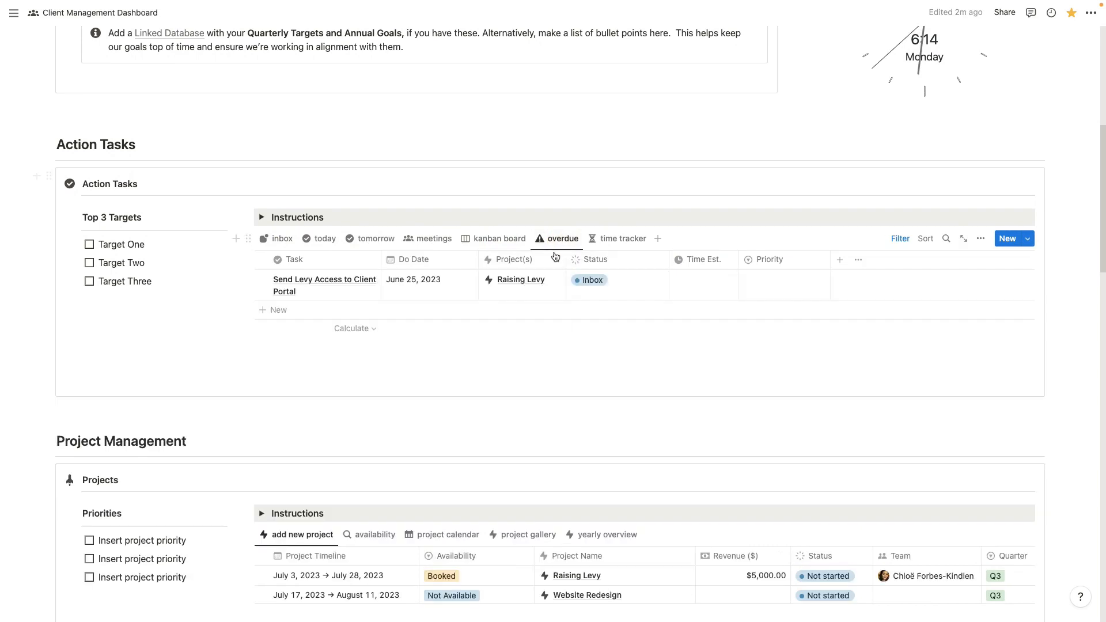
mouse_move(561, 238)
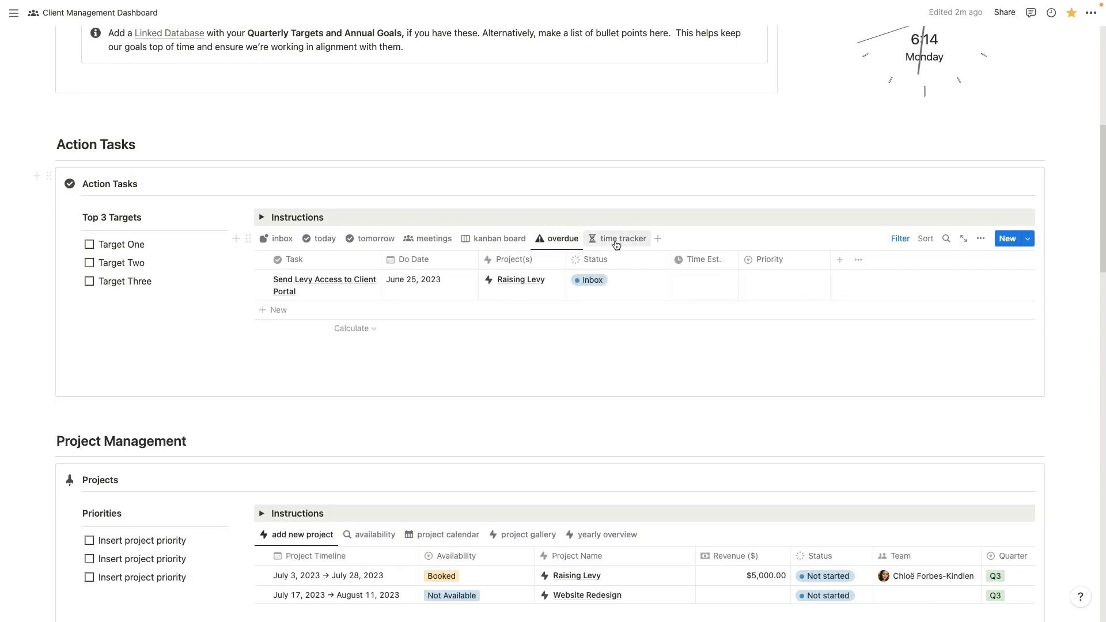
left_click(622, 238)
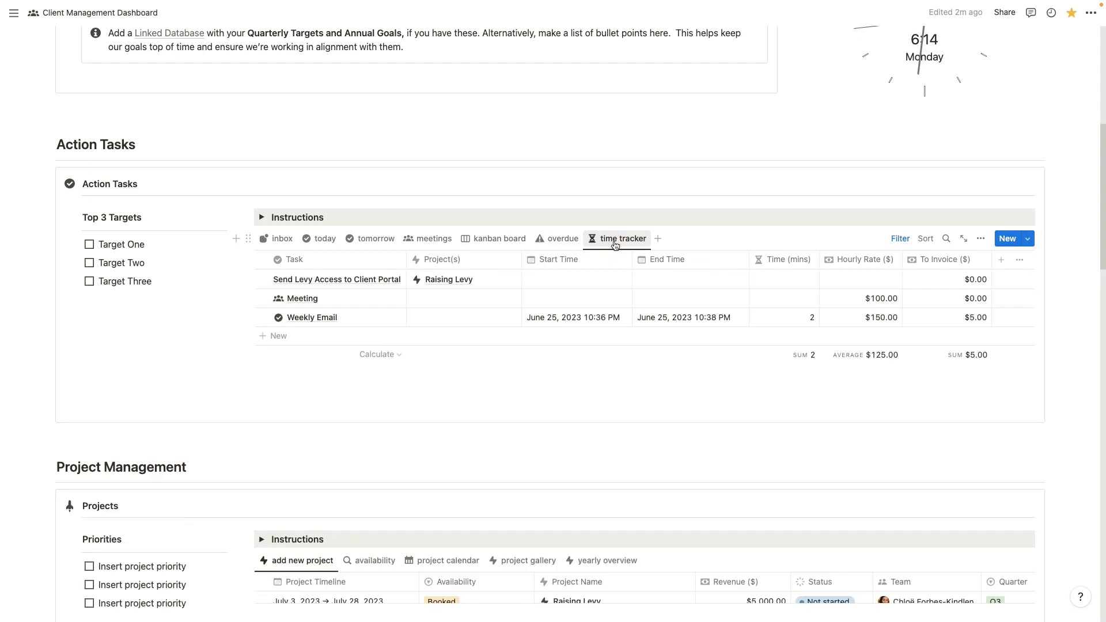
mouse_move(523, 243)
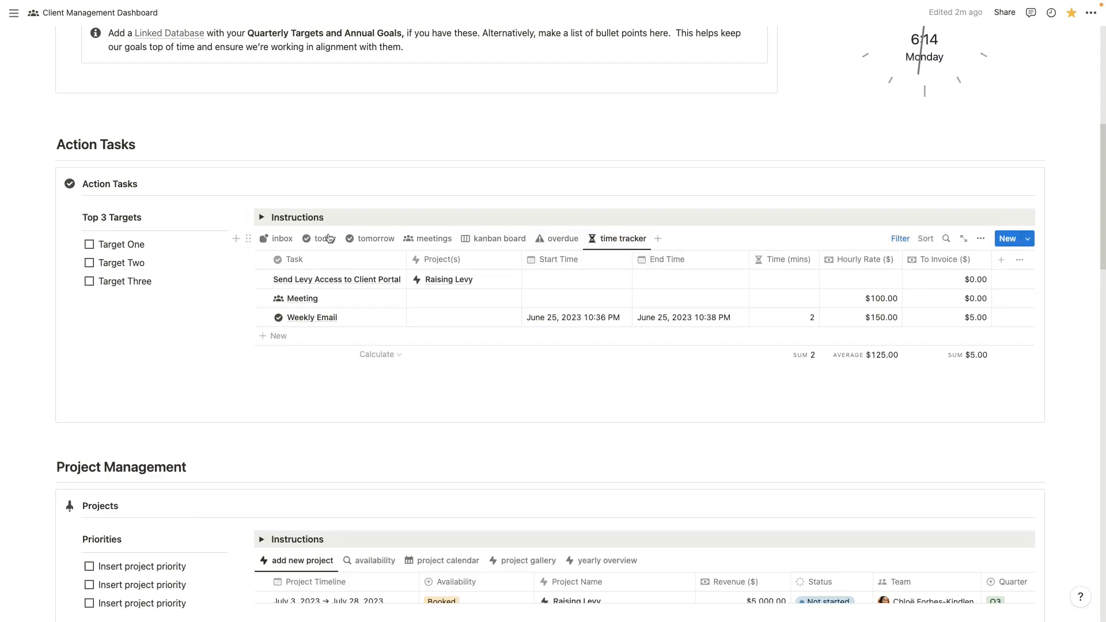
left_click(281, 239)
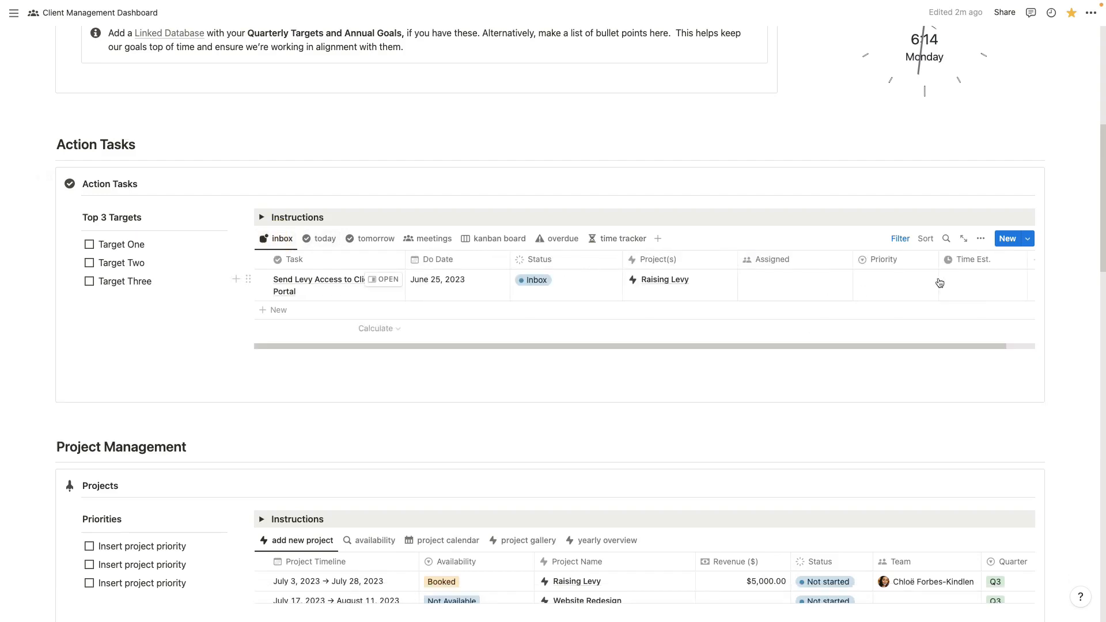
Step: Preview the New Action Task template's properties and time-tracking workspace, then return to the templates list
left_click(1026, 238)
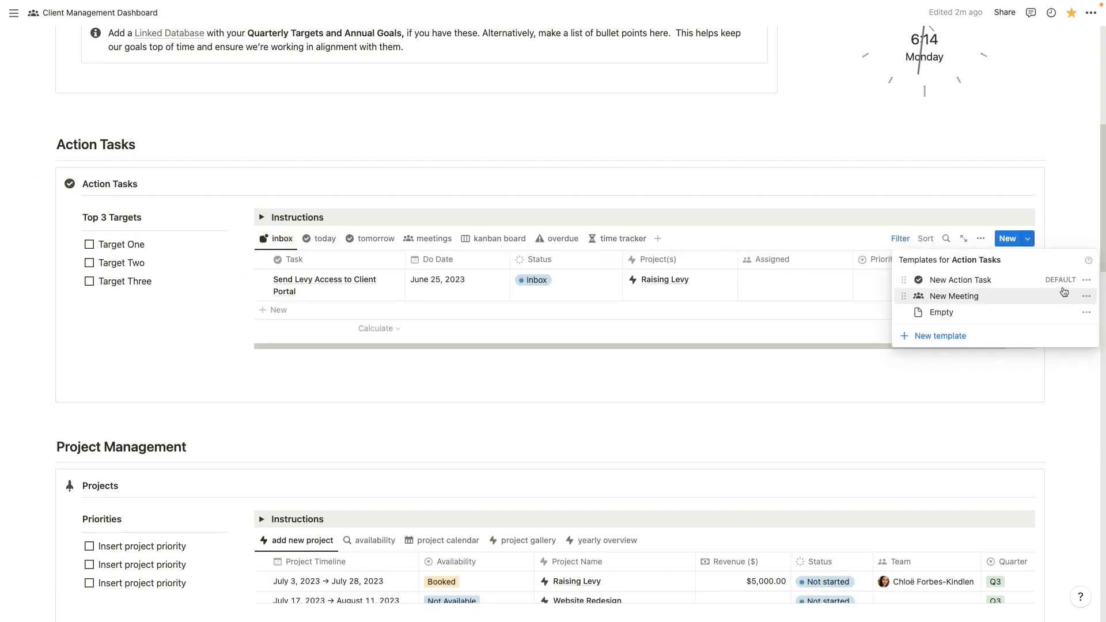
mouse_move(960, 279)
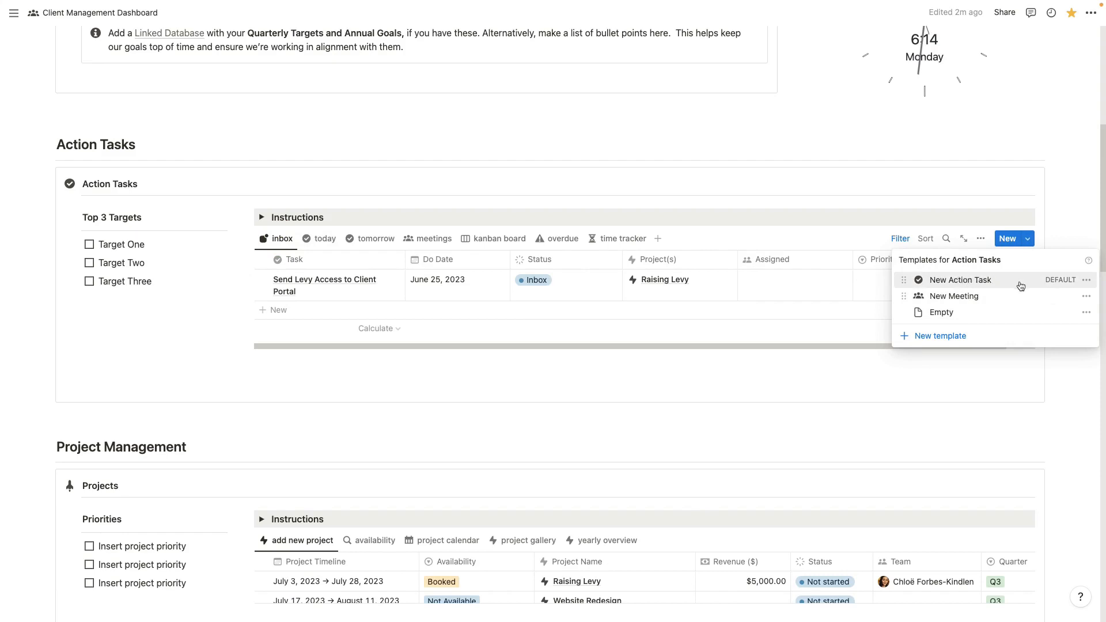
left_click(1086, 280)
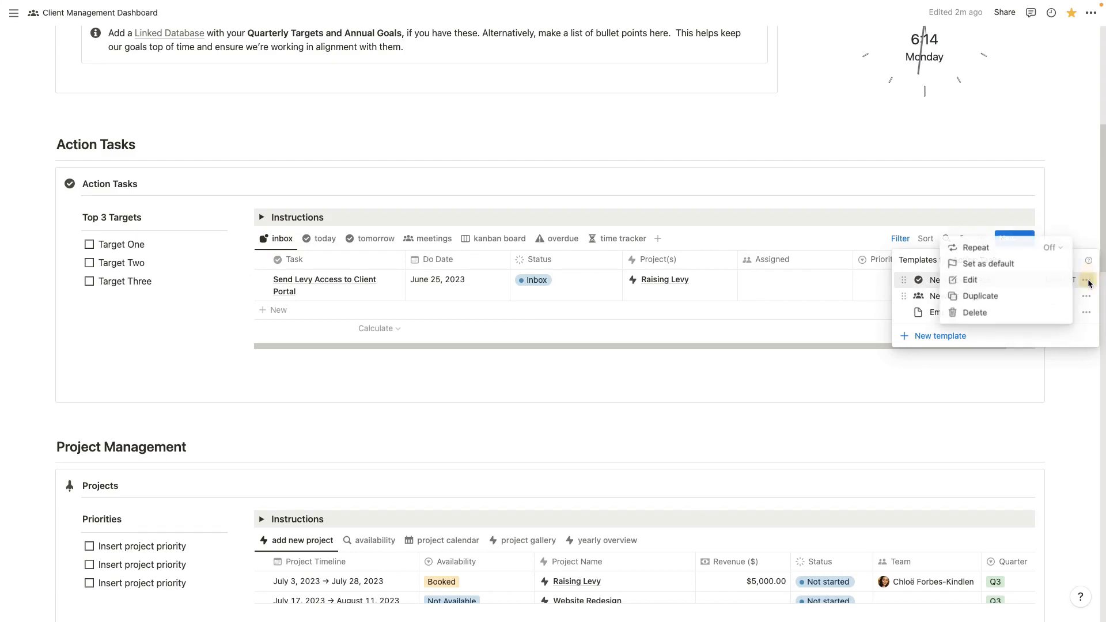
left_click(970, 280)
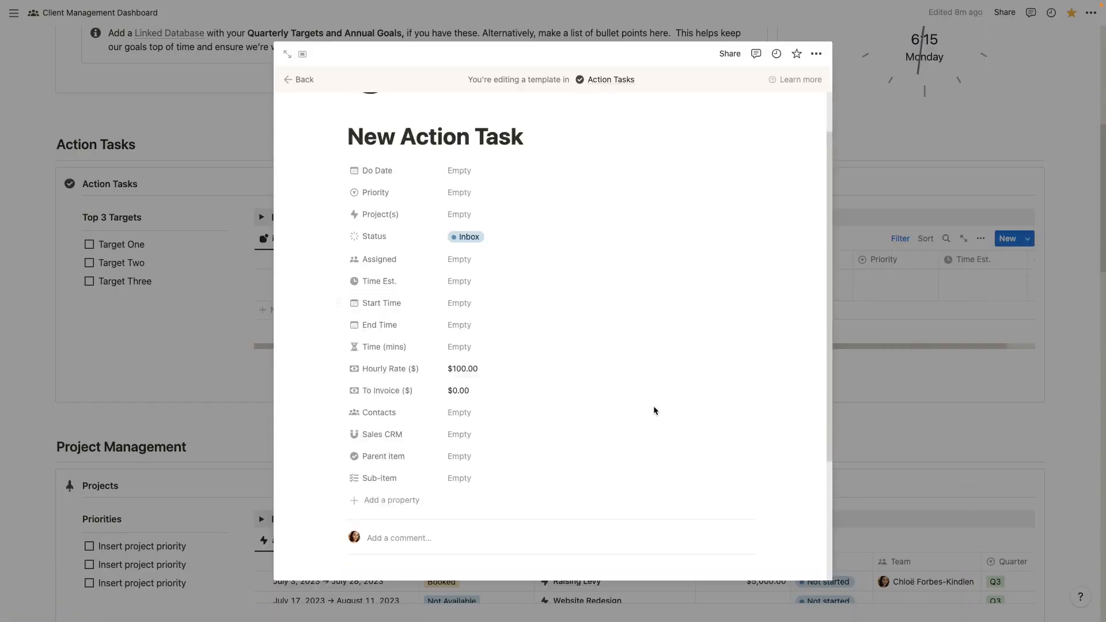
scroll("down", 3)
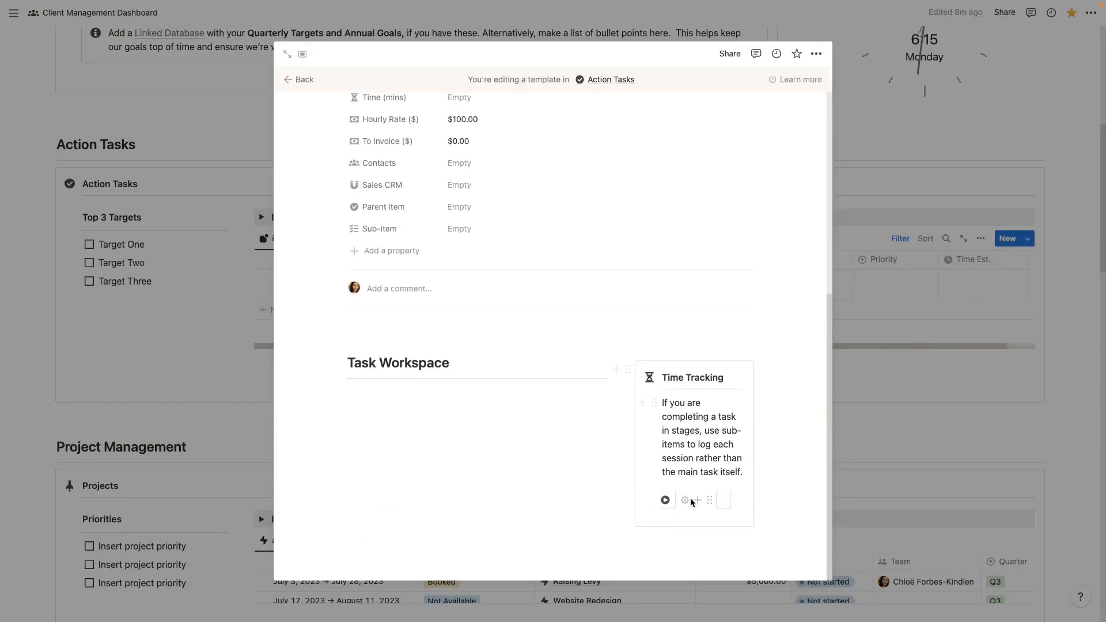
left_click(666, 500)
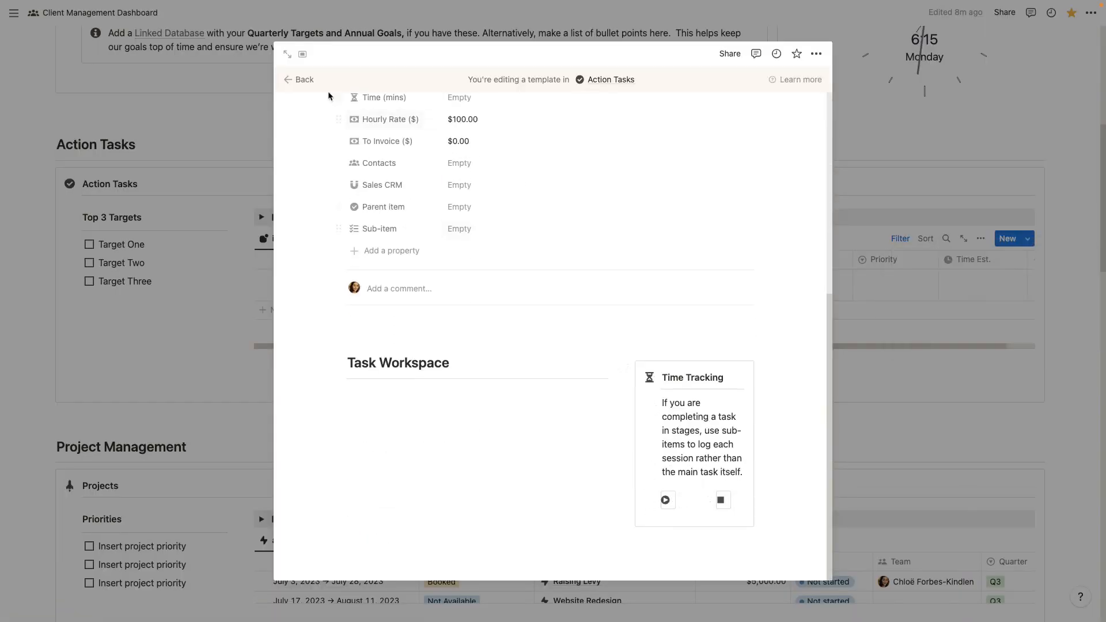
mouse_move(932, 263)
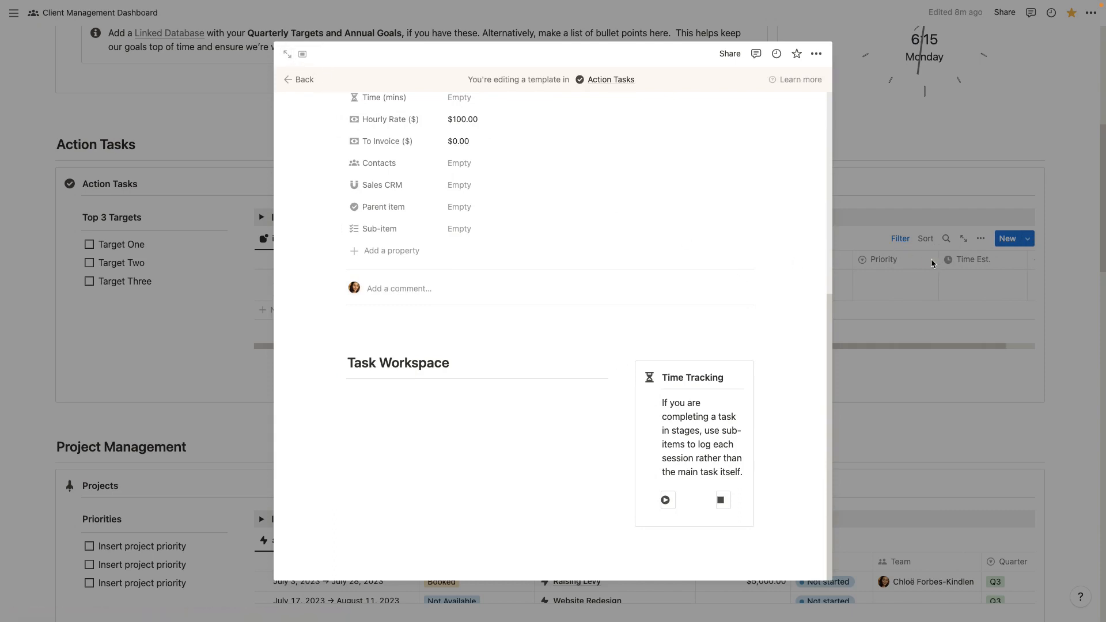
left_click(1026, 238)
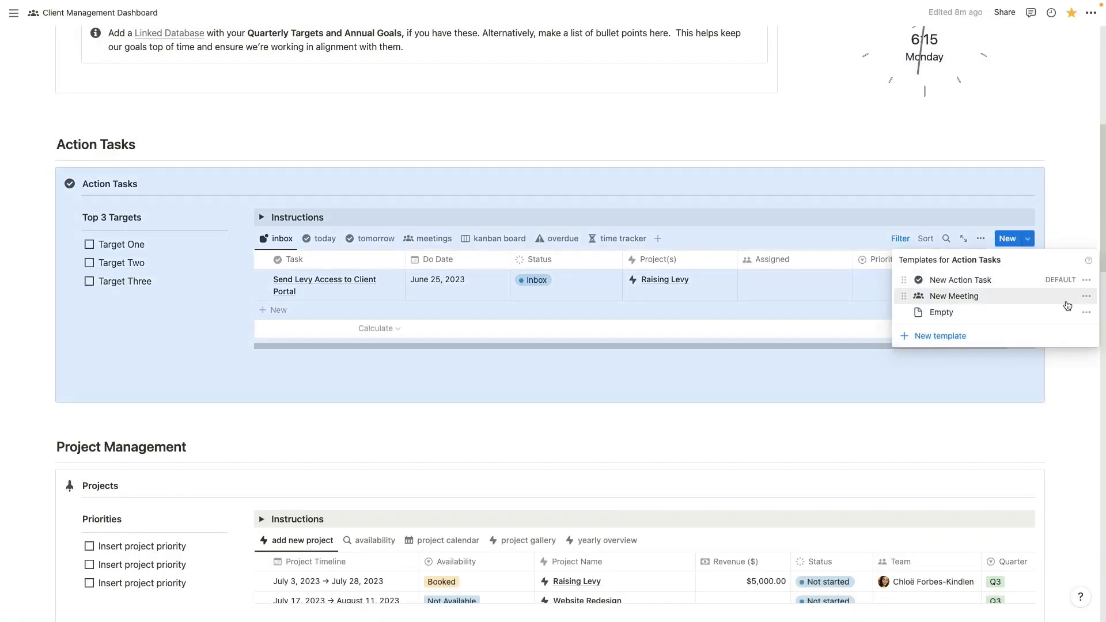
Step: Edit the New Meeting template and insert the prepared meeting notes, Summary and Action Tasks layout
left_click(1086, 296)
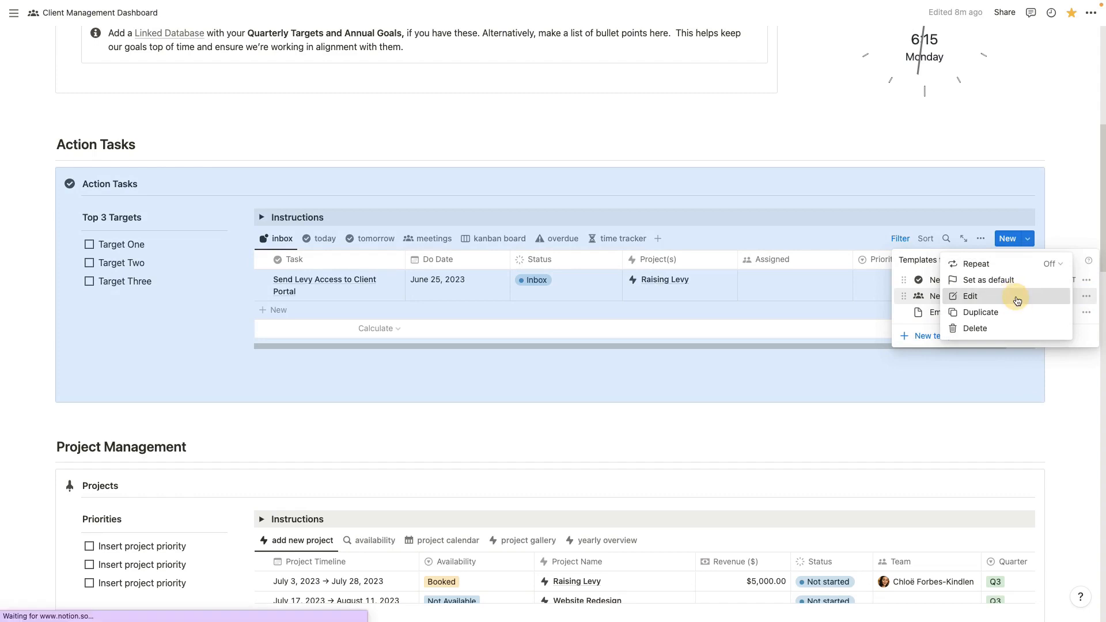
left_click(970, 296)
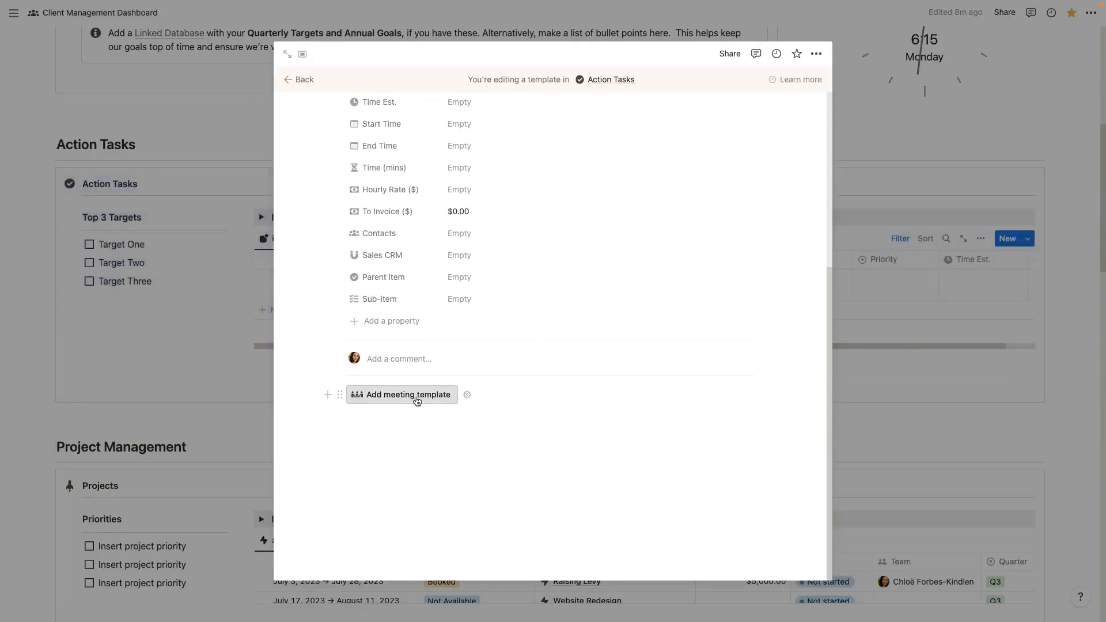
left_click(408, 394)
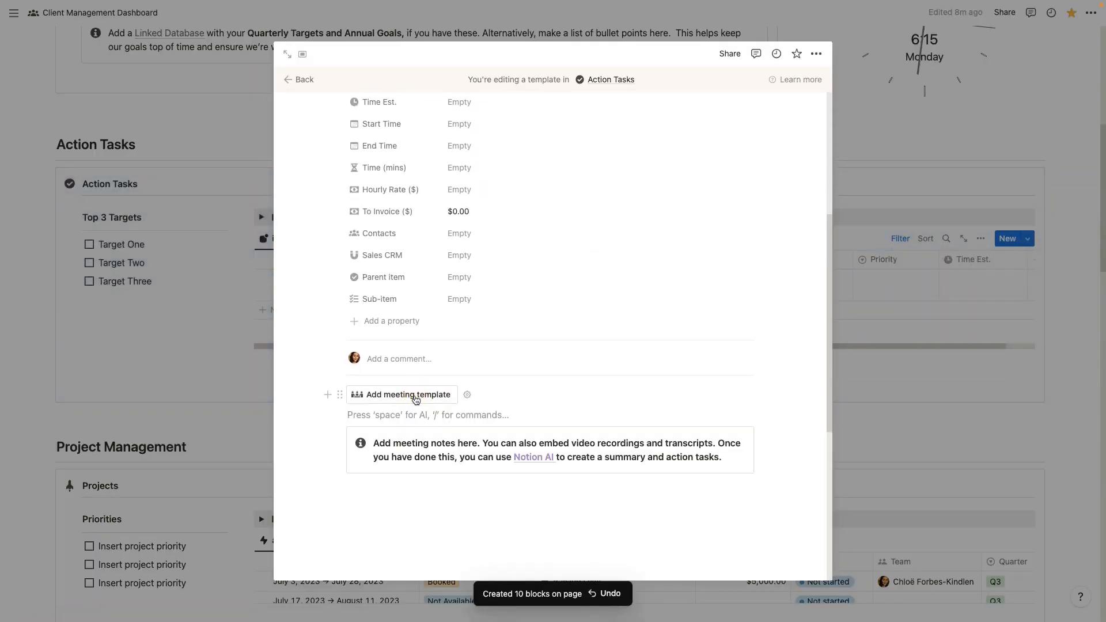
scroll("down", 3)
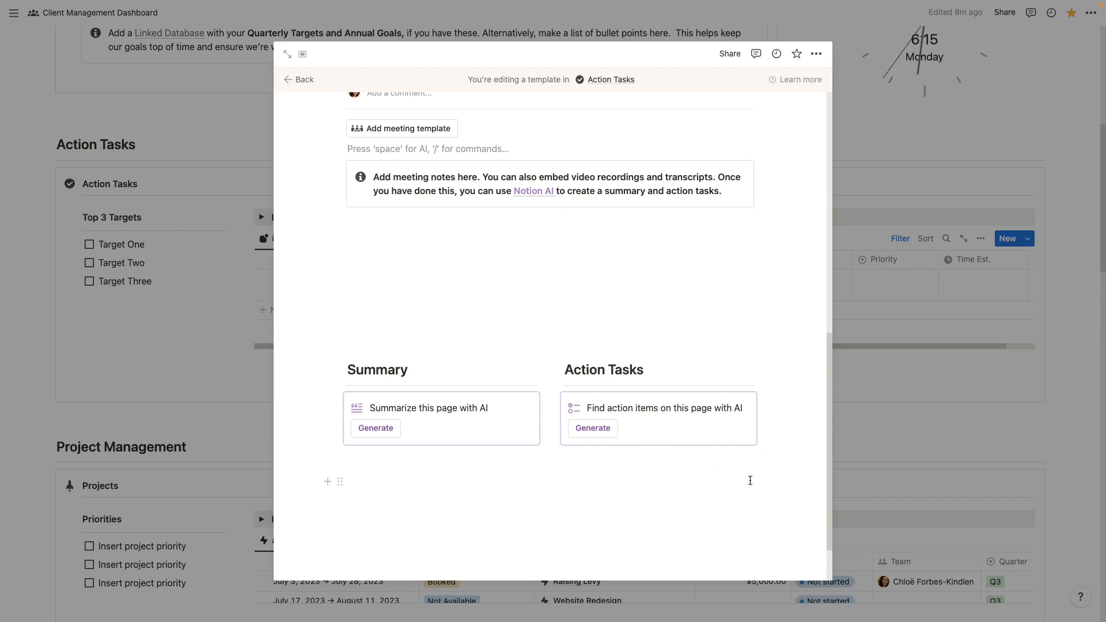
Step: Leave the meeting template editor and continue down the dashboard past the Action Tasks inbox
left_click(300, 79)
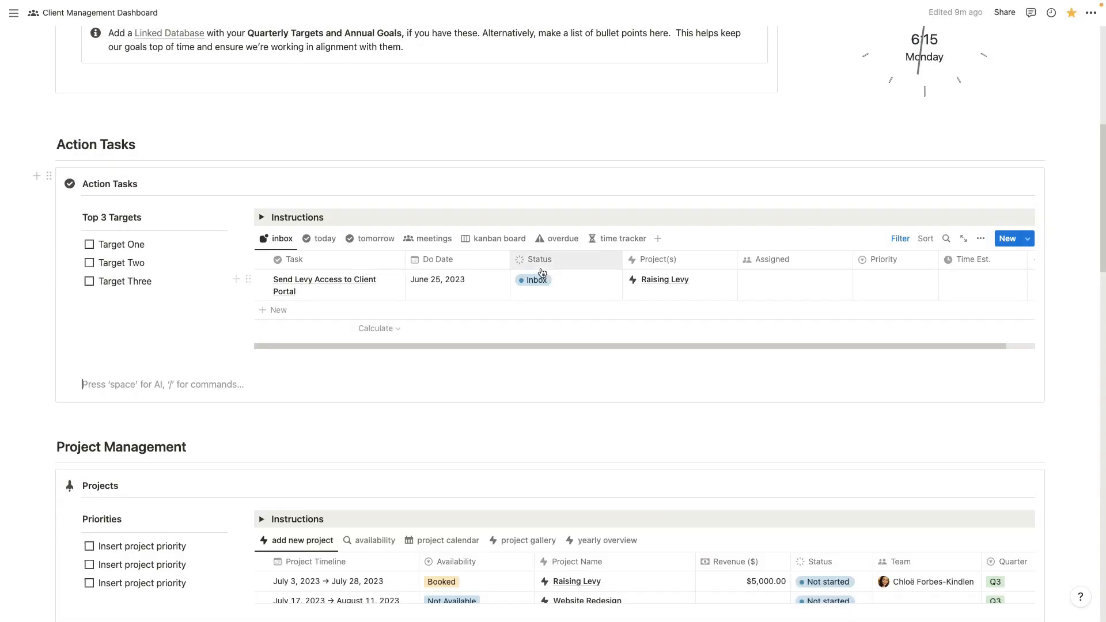
mouse_move(693, 288)
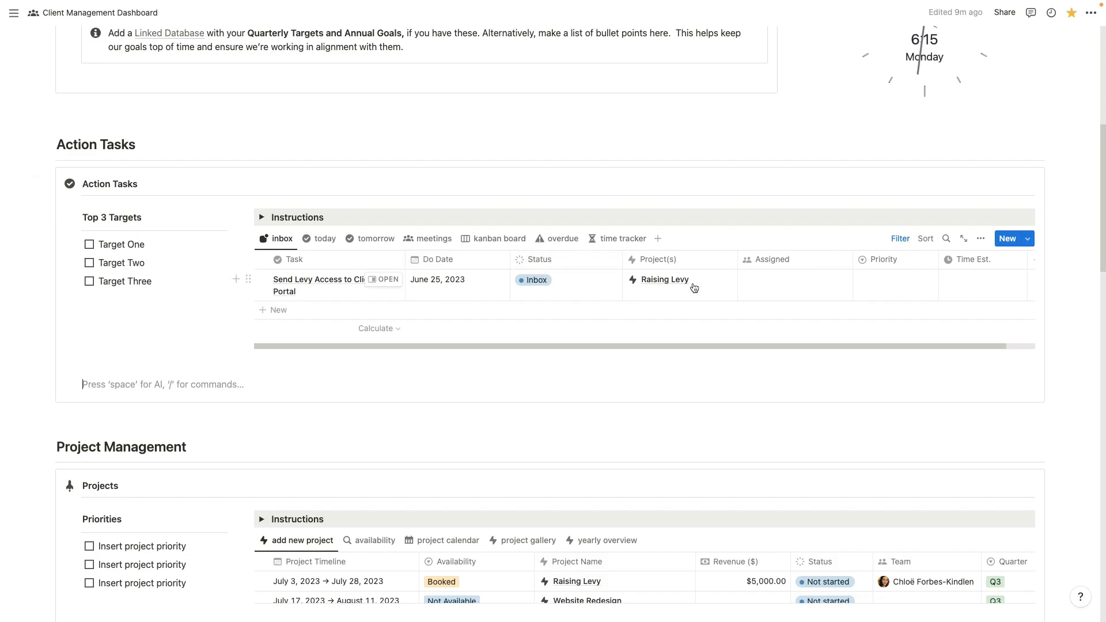
mouse_move(680, 288)
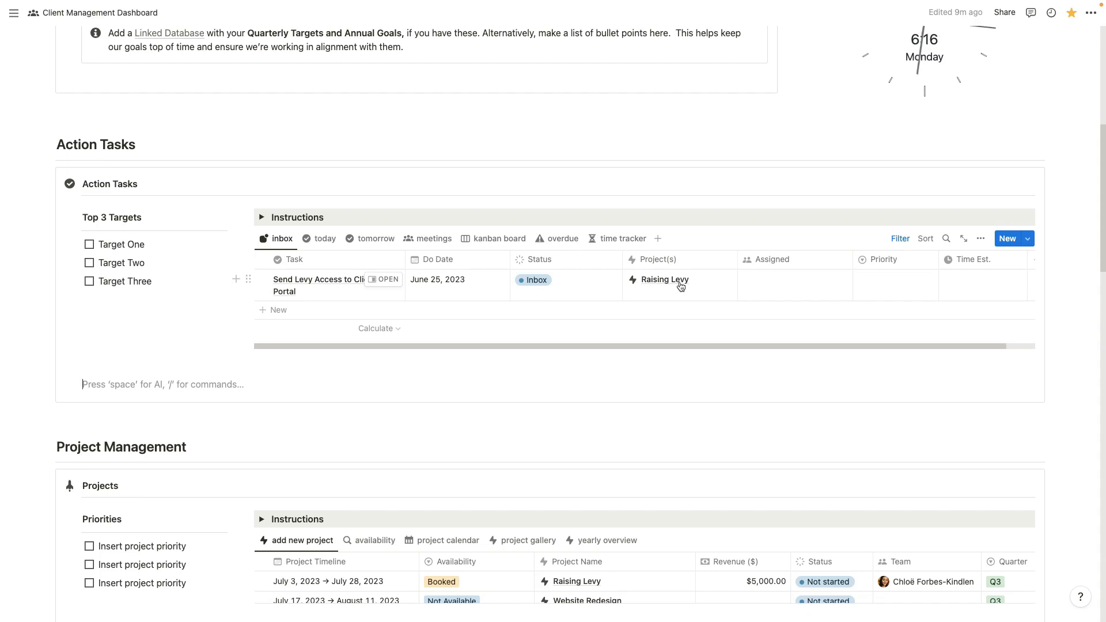
scroll("down", 3)
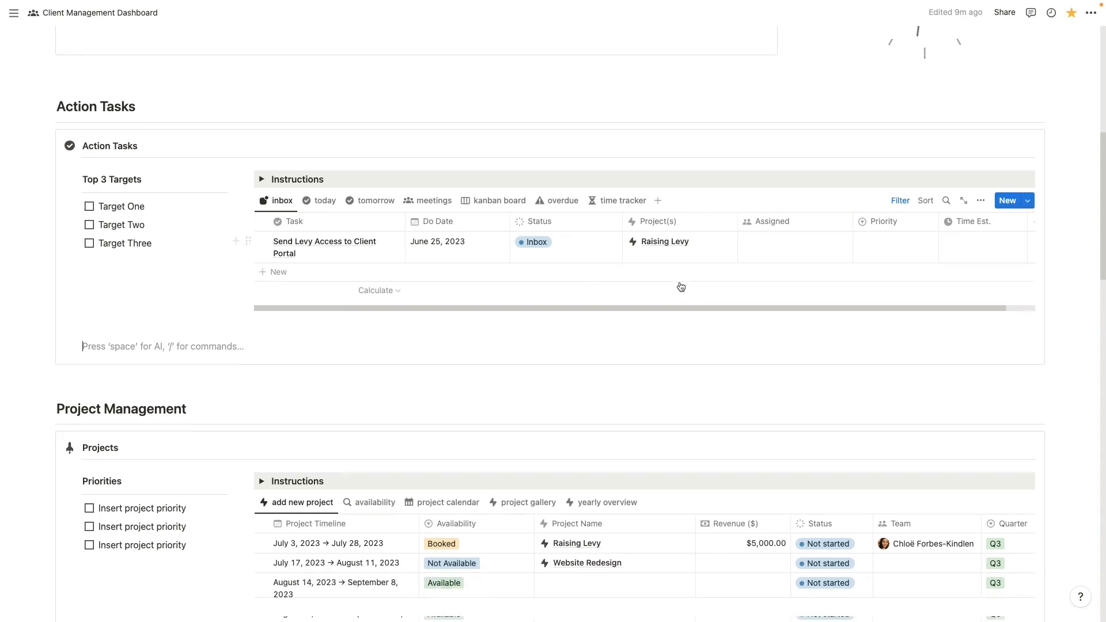
scroll("down", 3)
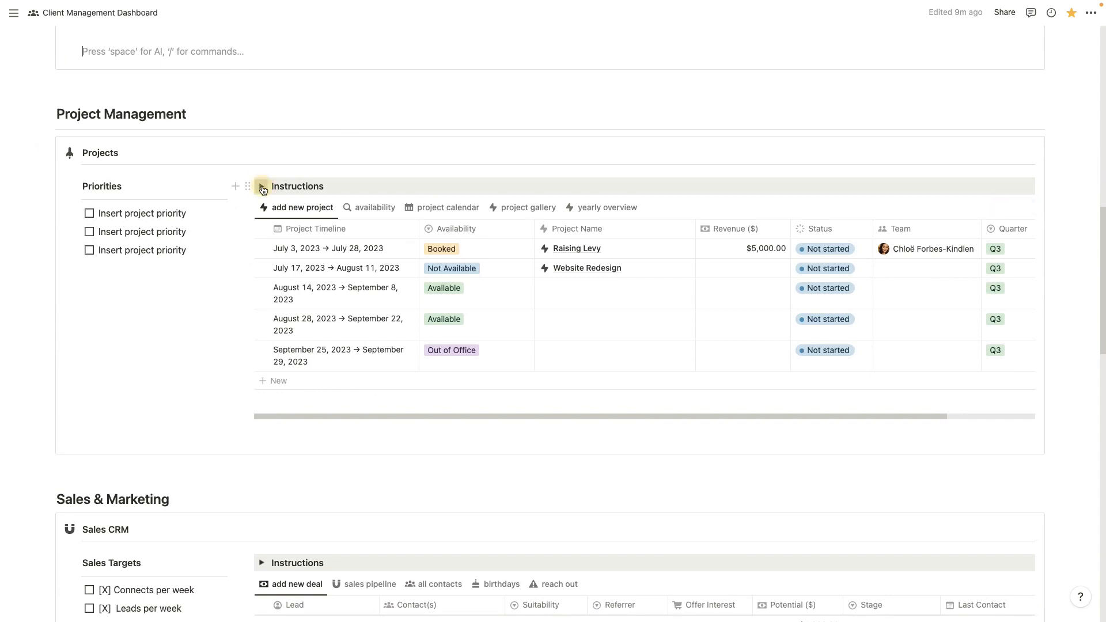
left_click(262, 186)
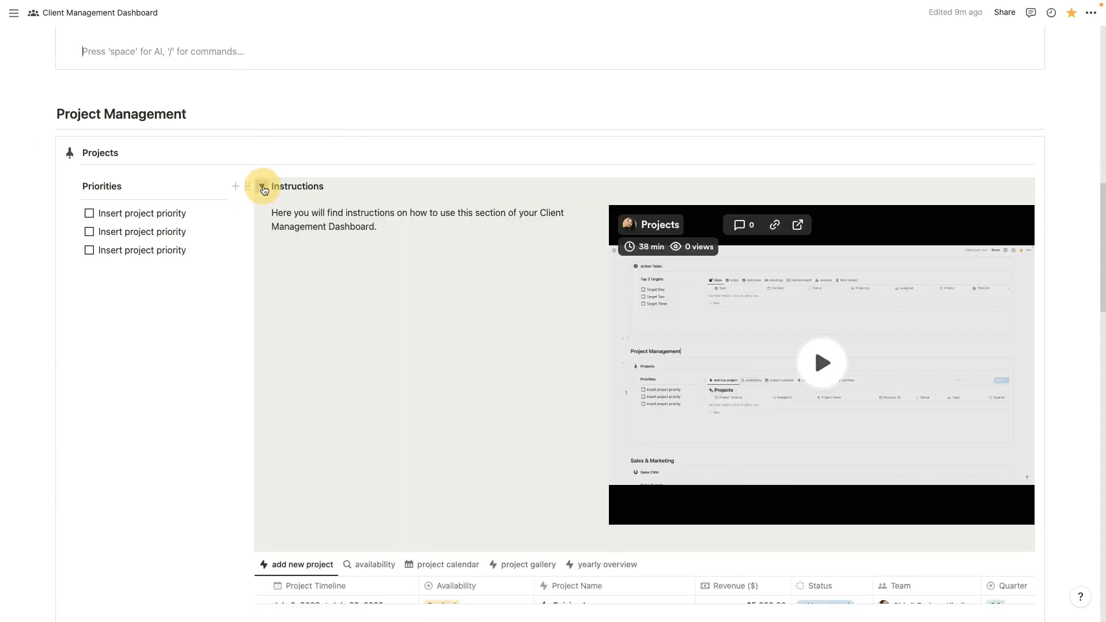
left_click(262, 186)
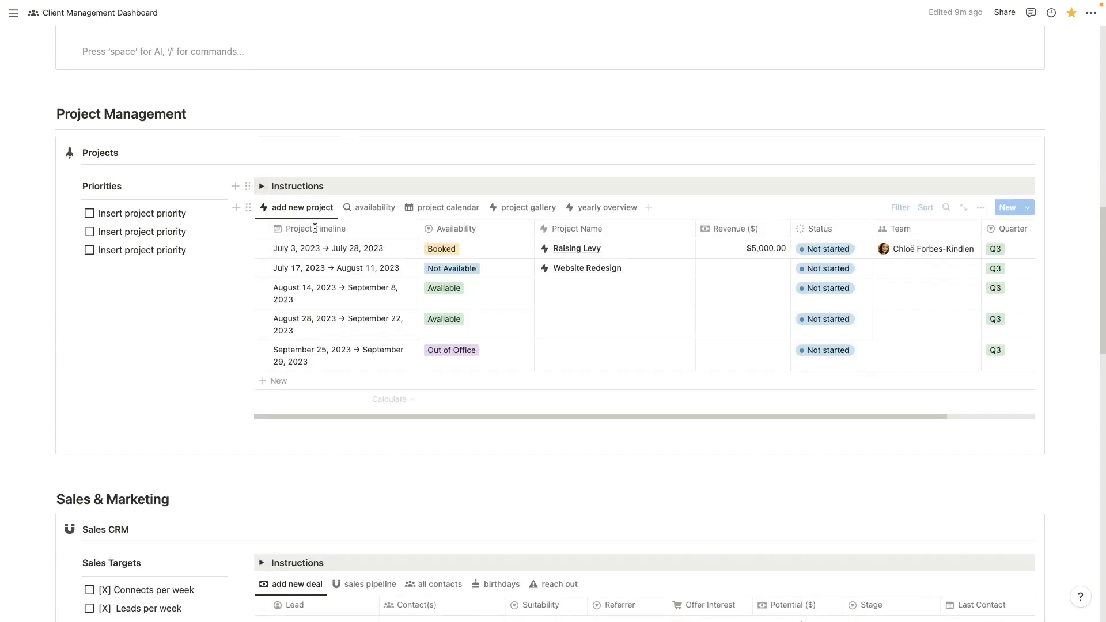
mouse_move(313, 228)
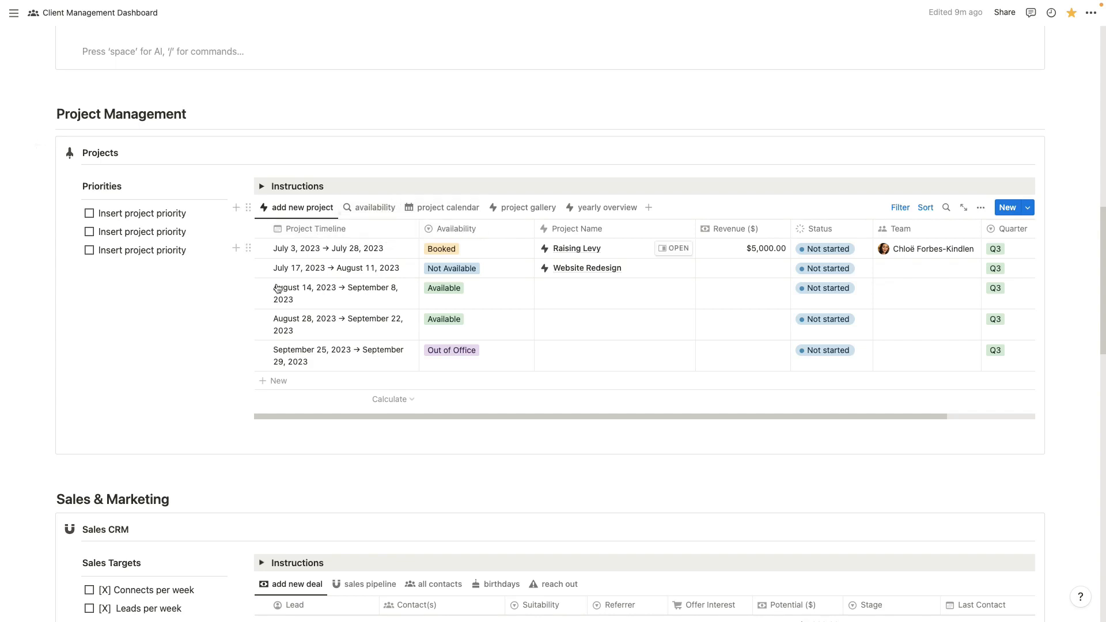
scroll("down", 3)
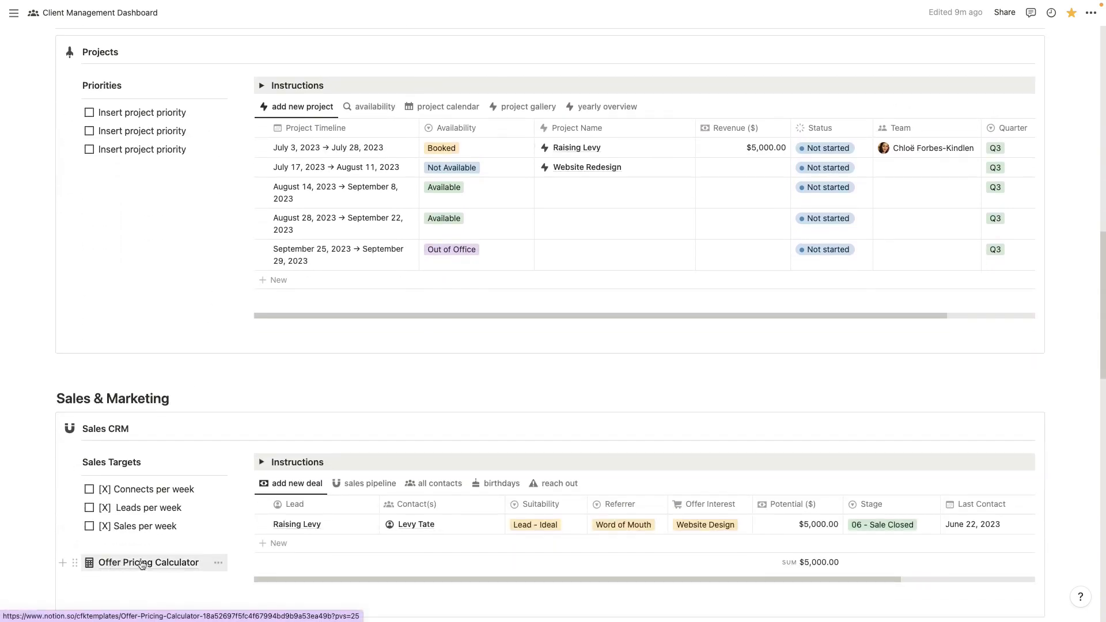
scroll("down", 3)
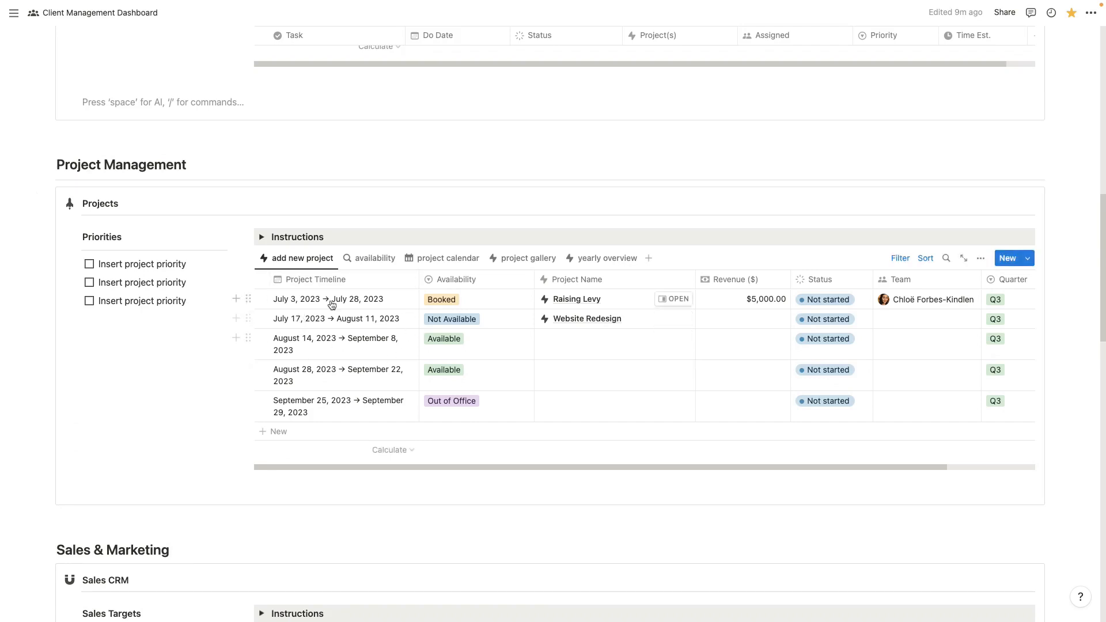
mouse_move(347, 380)
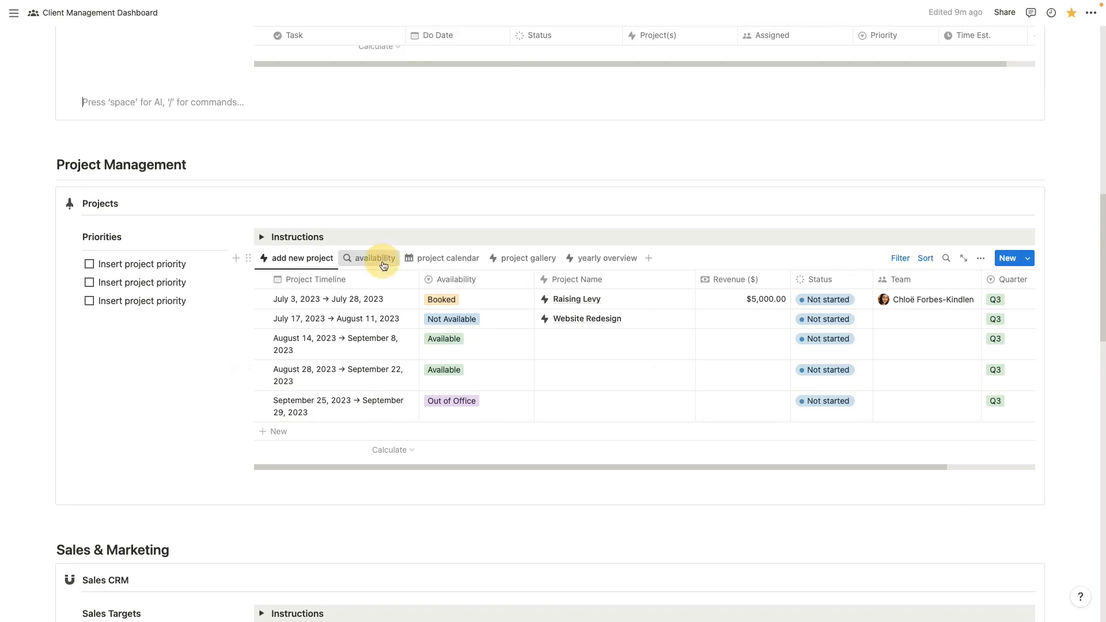
Step: Show Projects as a calendar, a gallery of cards, and the 2024 yearly overview by quarter
left_click(447, 257)
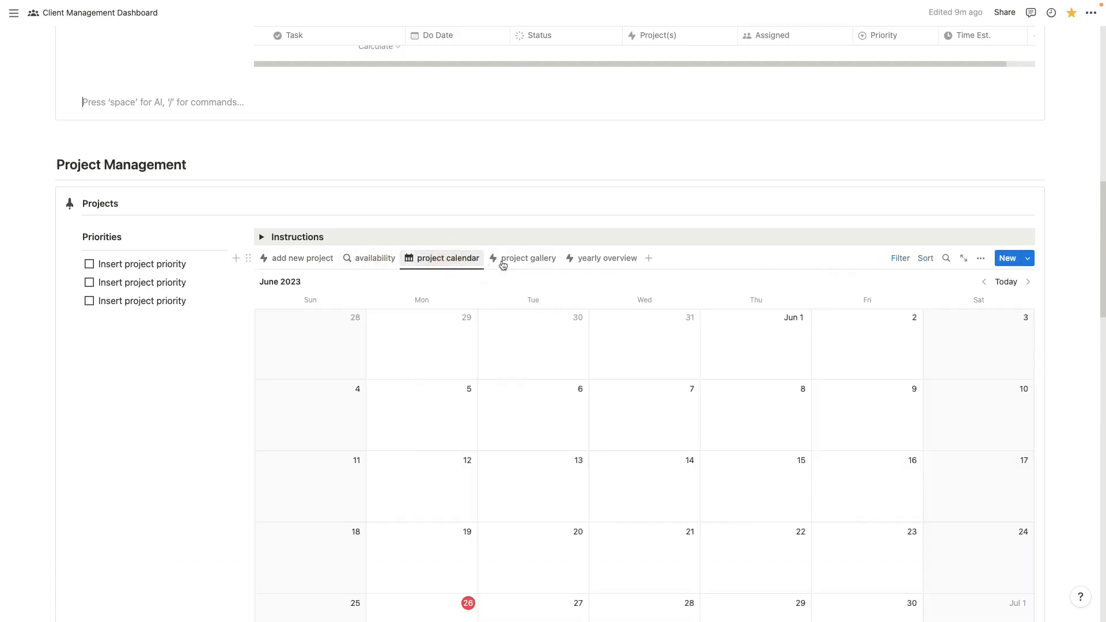
left_click(527, 257)
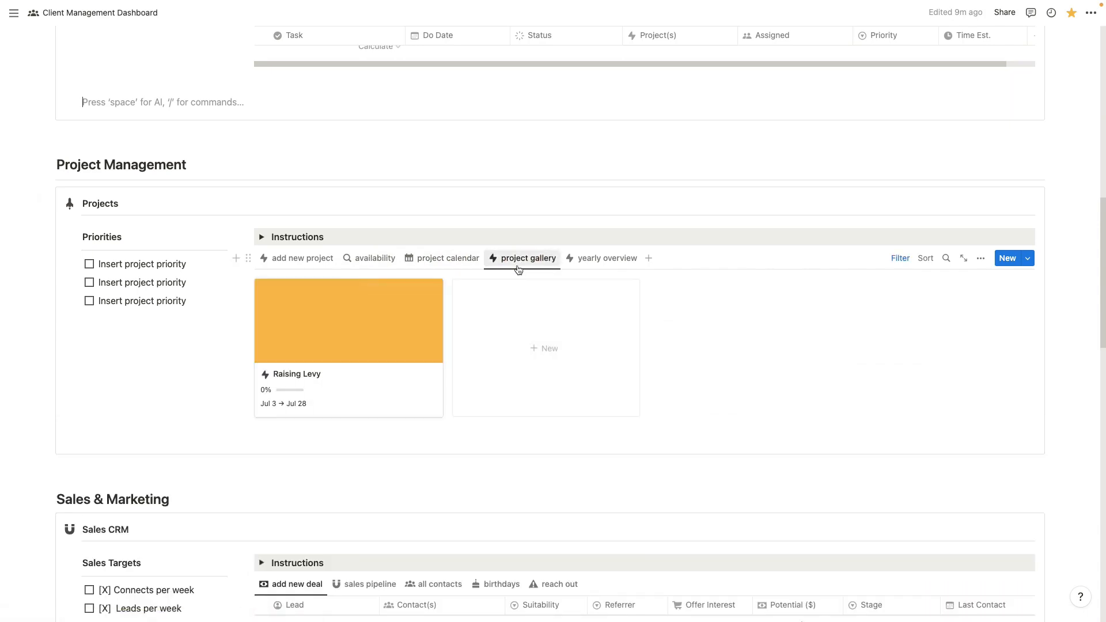
mouse_move(604, 257)
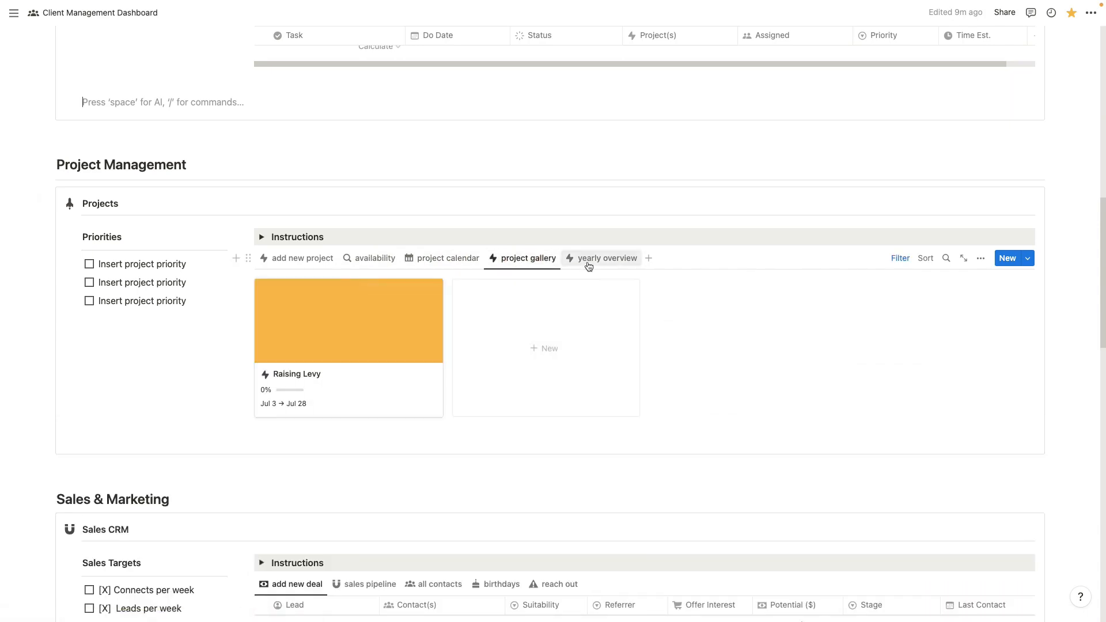
left_click(607, 257)
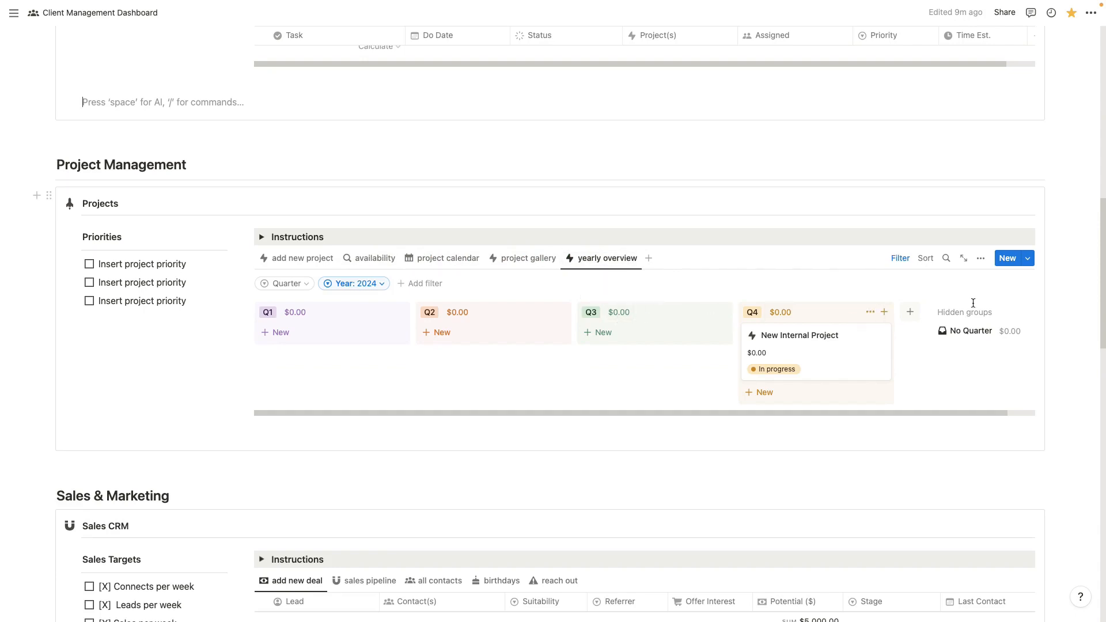
Step: Review the New Project Template's properties, Project Overview and empty Project Management task table
left_click(1026, 257)
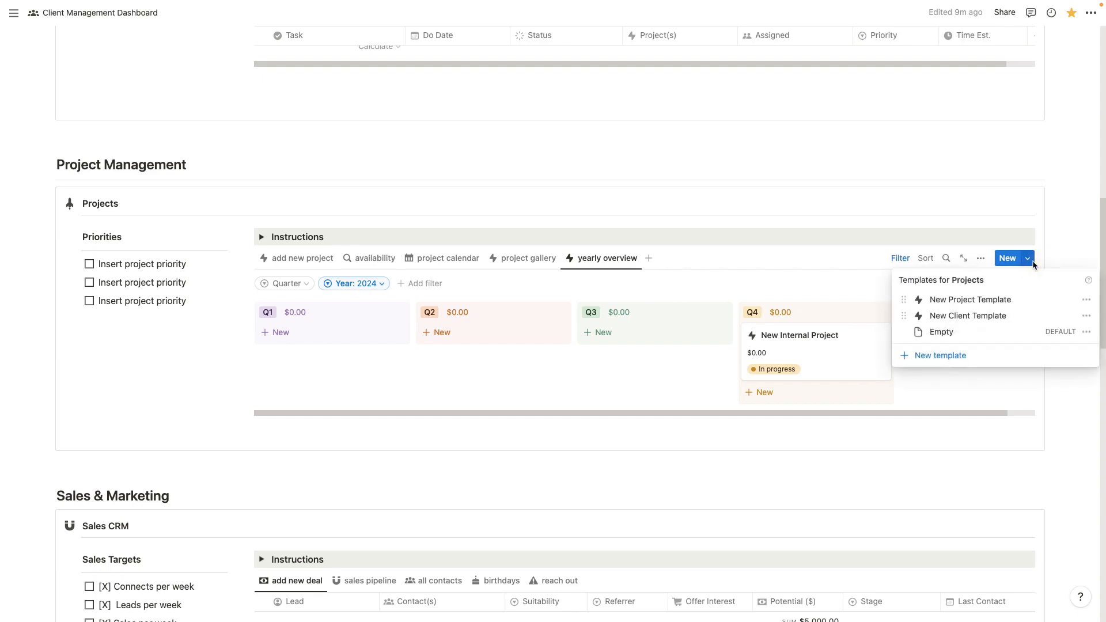
mouse_move(970, 300)
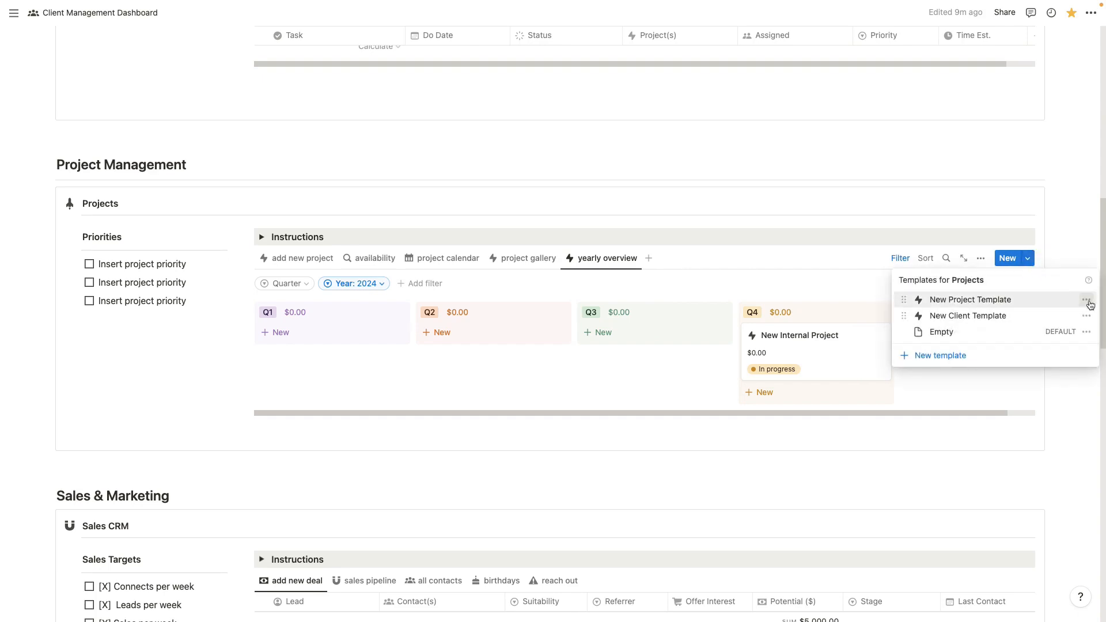
left_click(1086, 299)
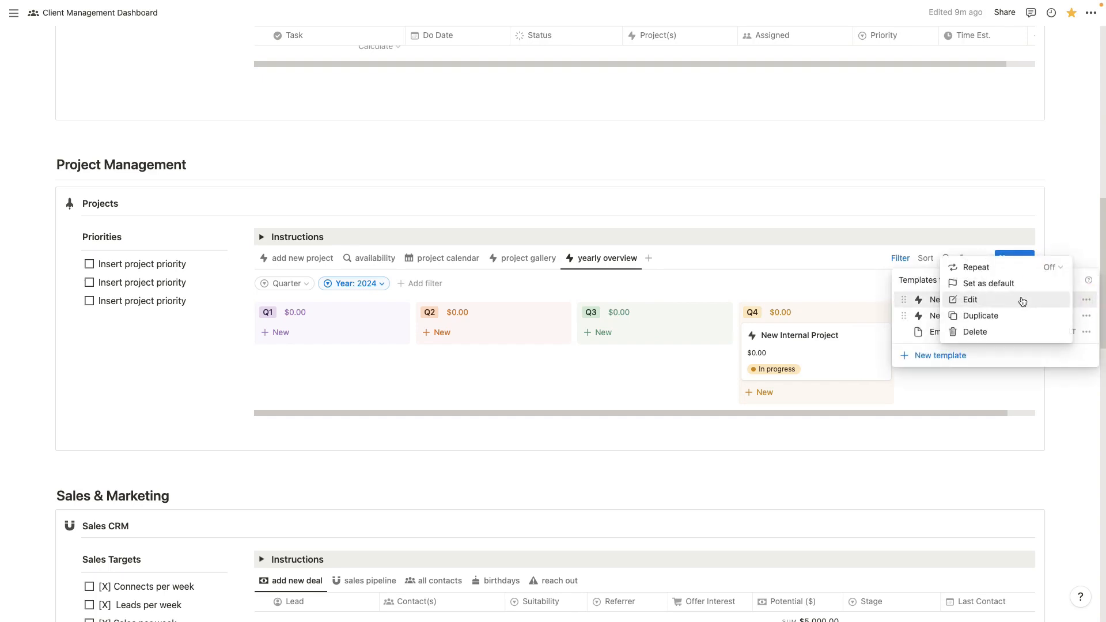
left_click(970, 299)
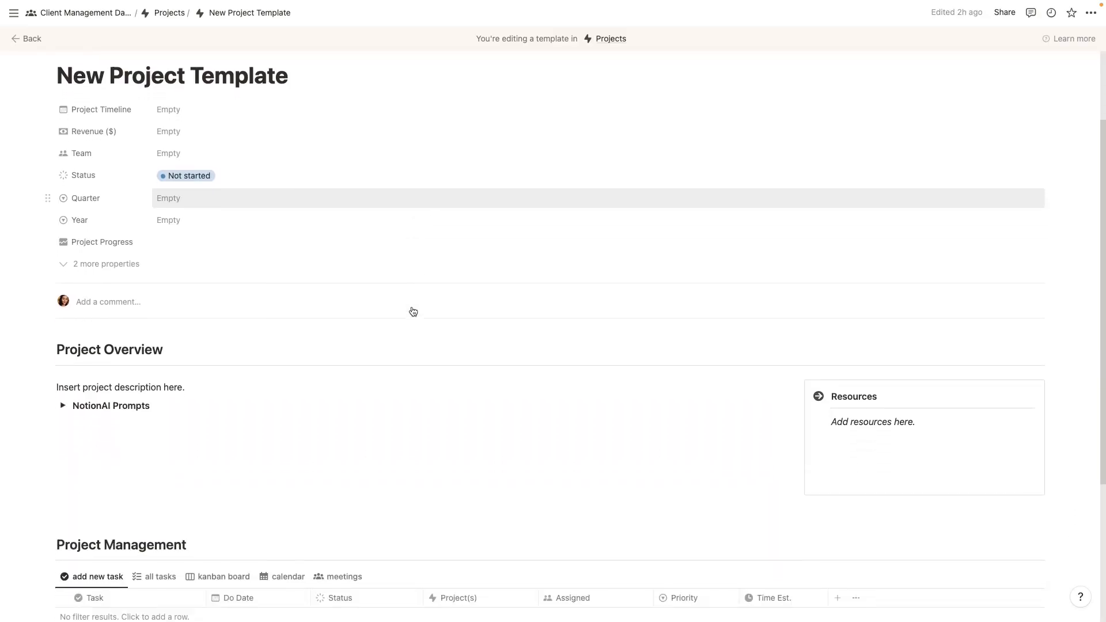
scroll("down", 3)
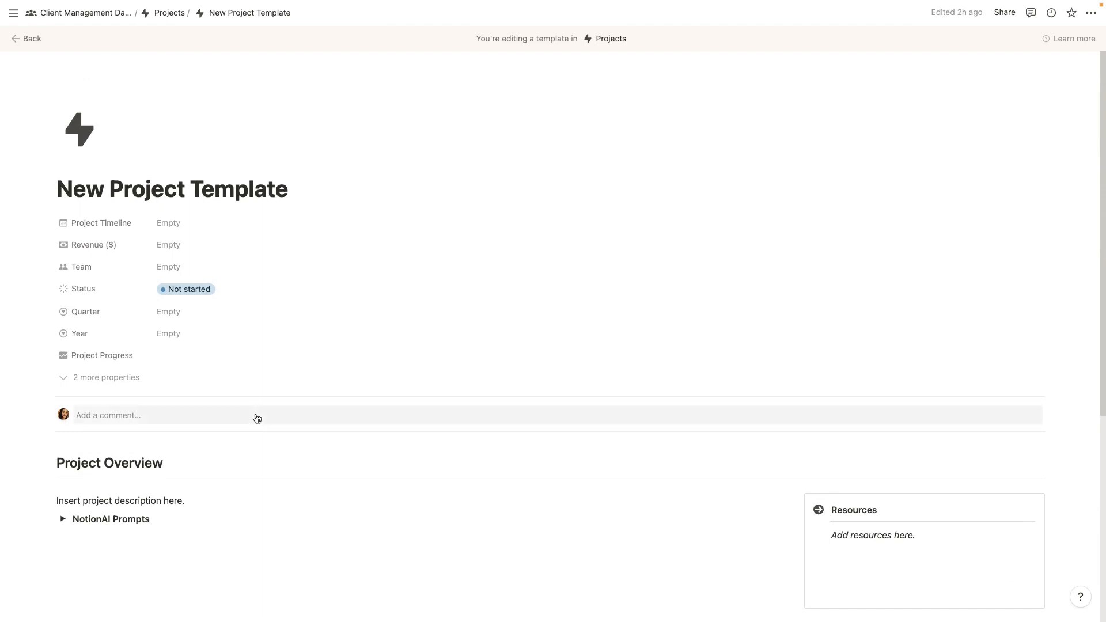
scroll("down", 3)
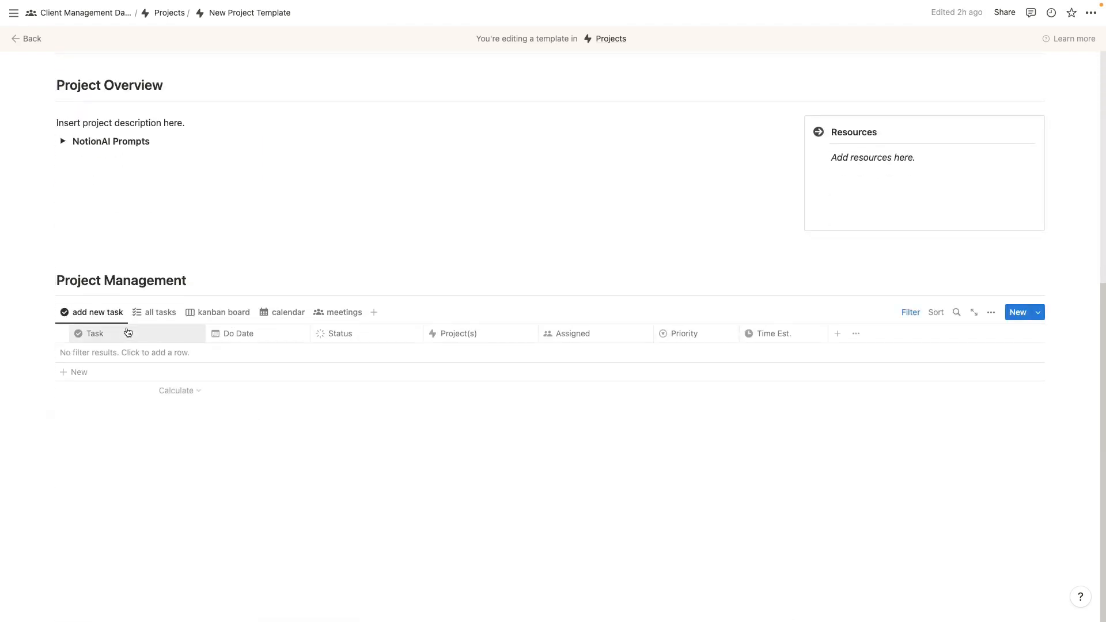
mouse_move(326, 336)
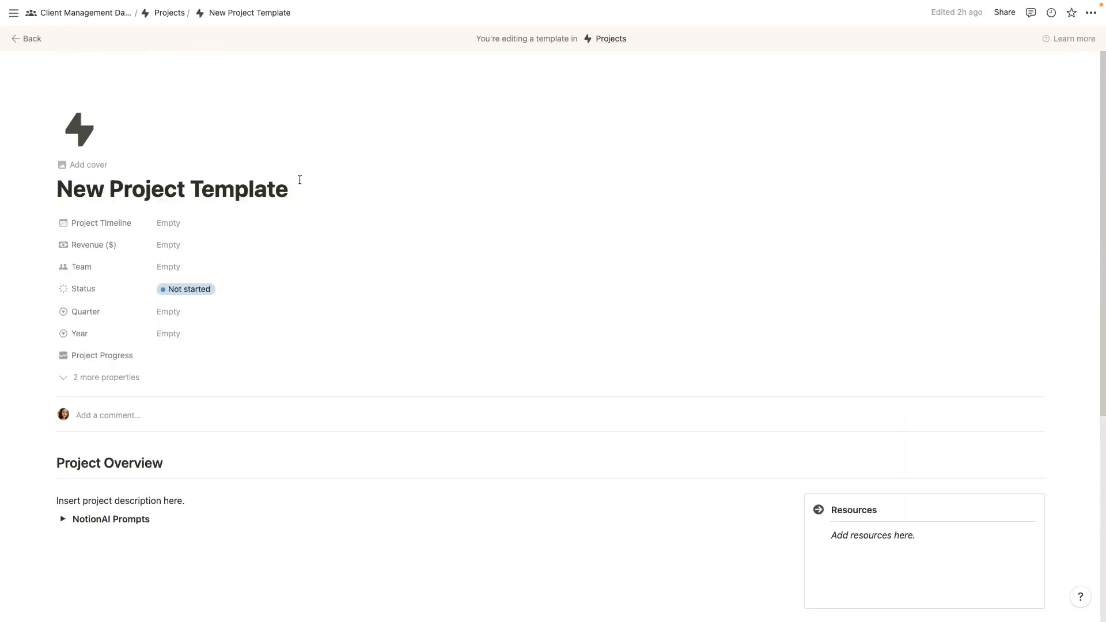
mouse_move(169, 13)
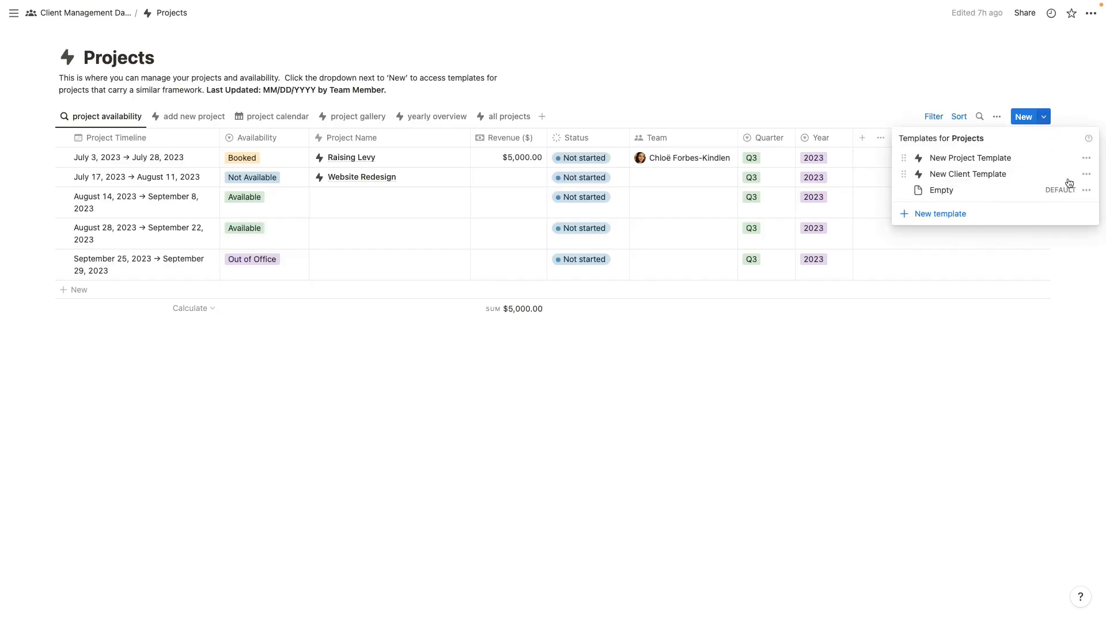
Step: Review the New Client Template's resources links, invoicing table and Backend page links
left_click(1086, 174)
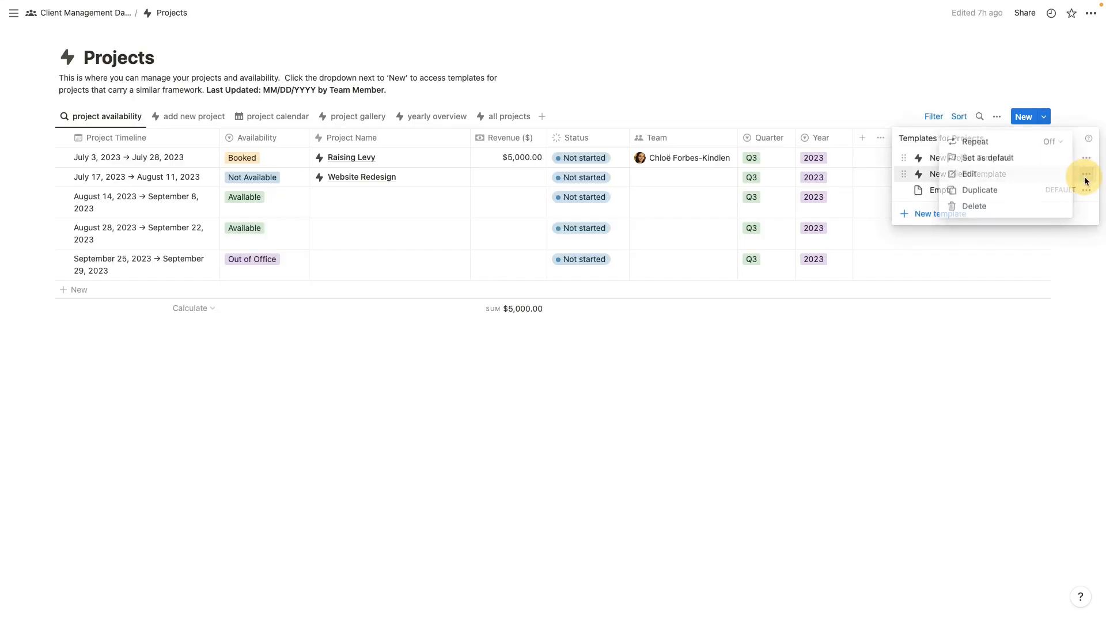
left_click(975, 174)
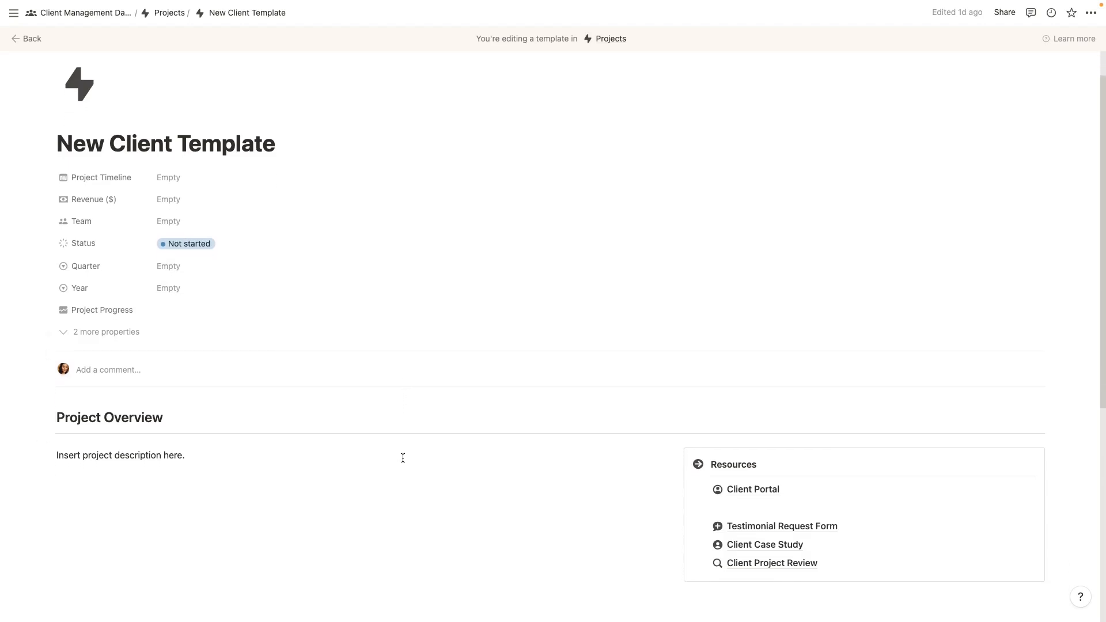
scroll("down", 3)
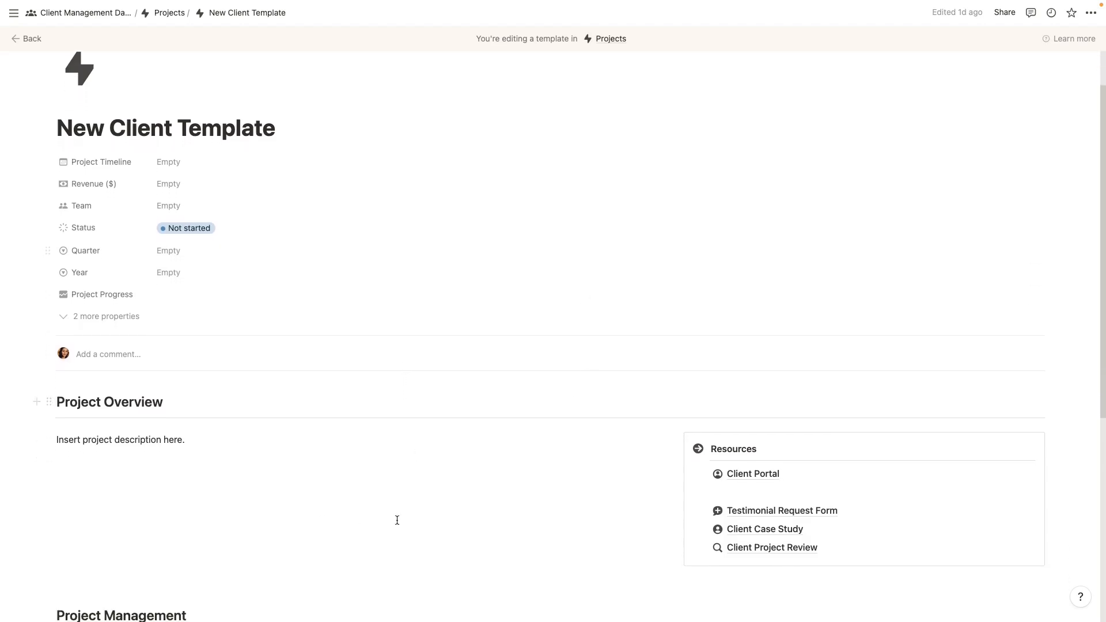
scroll("down", 3)
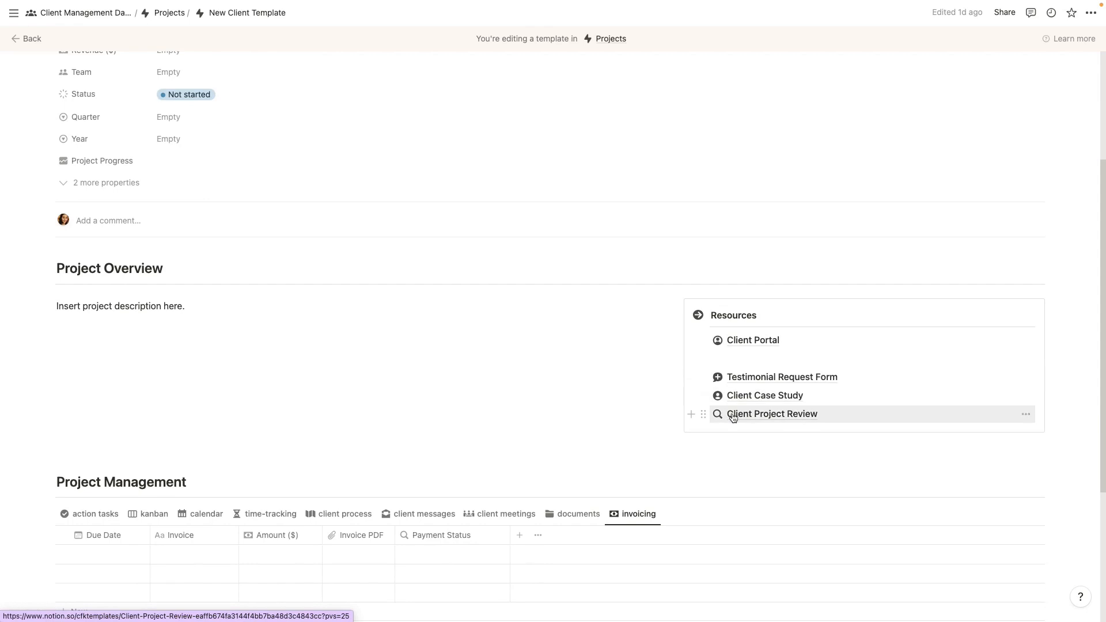
scroll("down", 3)
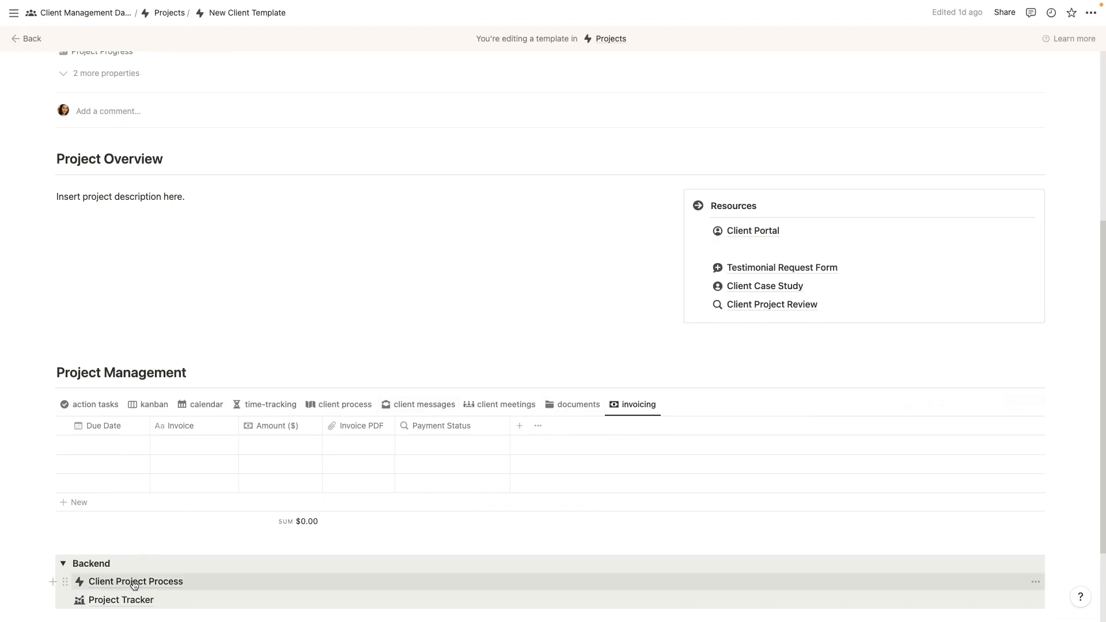
Step: Collapse Backend and browse the client meetings, documents and invoicing views, ending on client messages
left_click(62, 563)
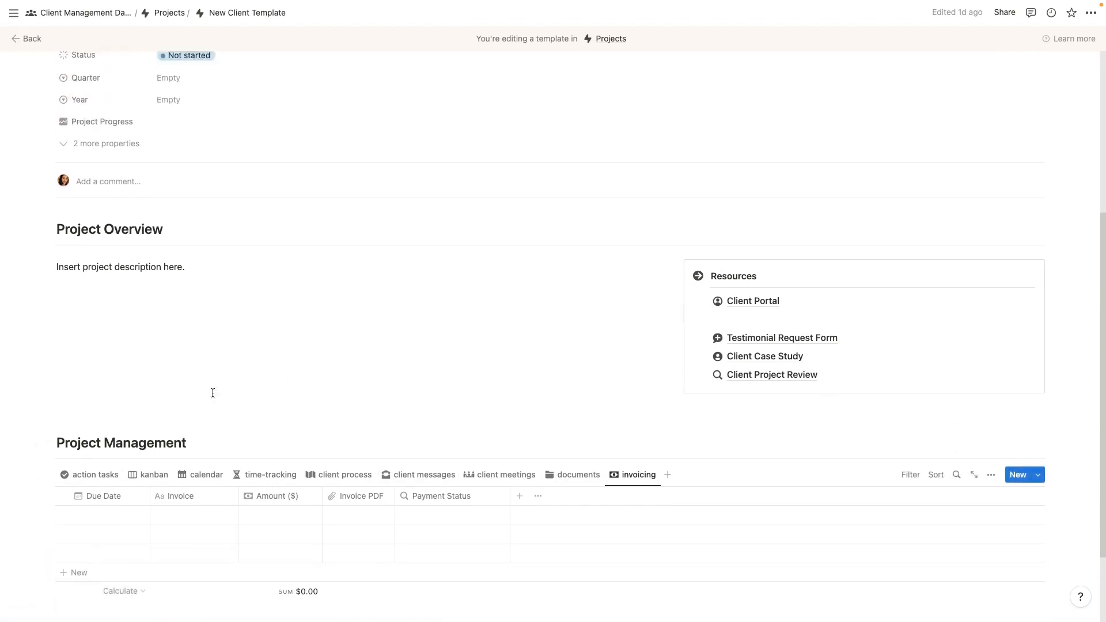
scroll("down", 3)
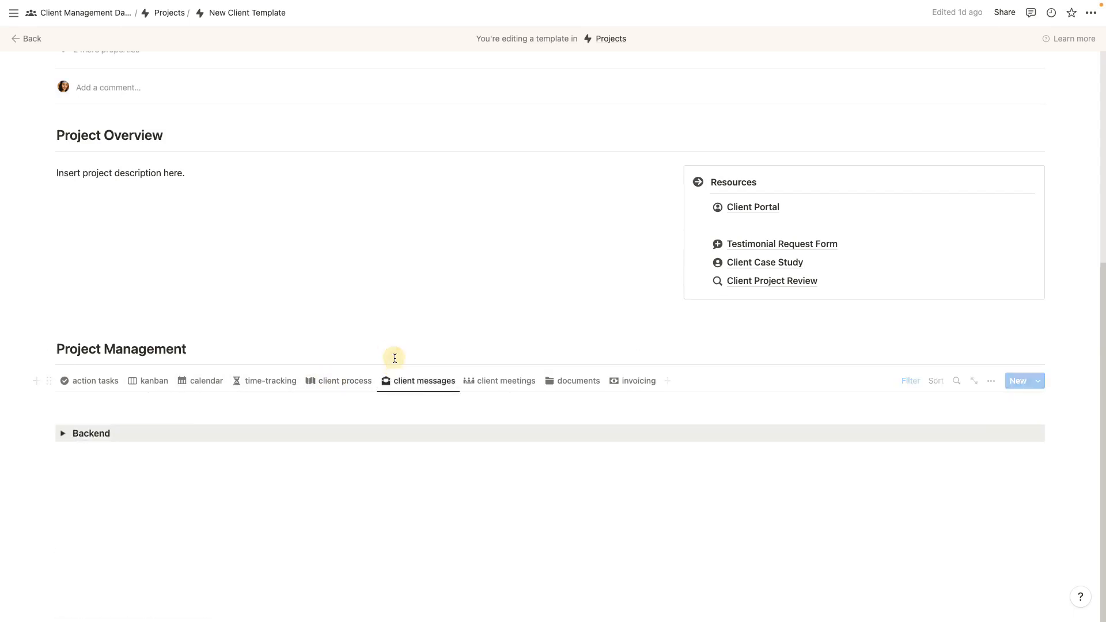
left_click(505, 380)
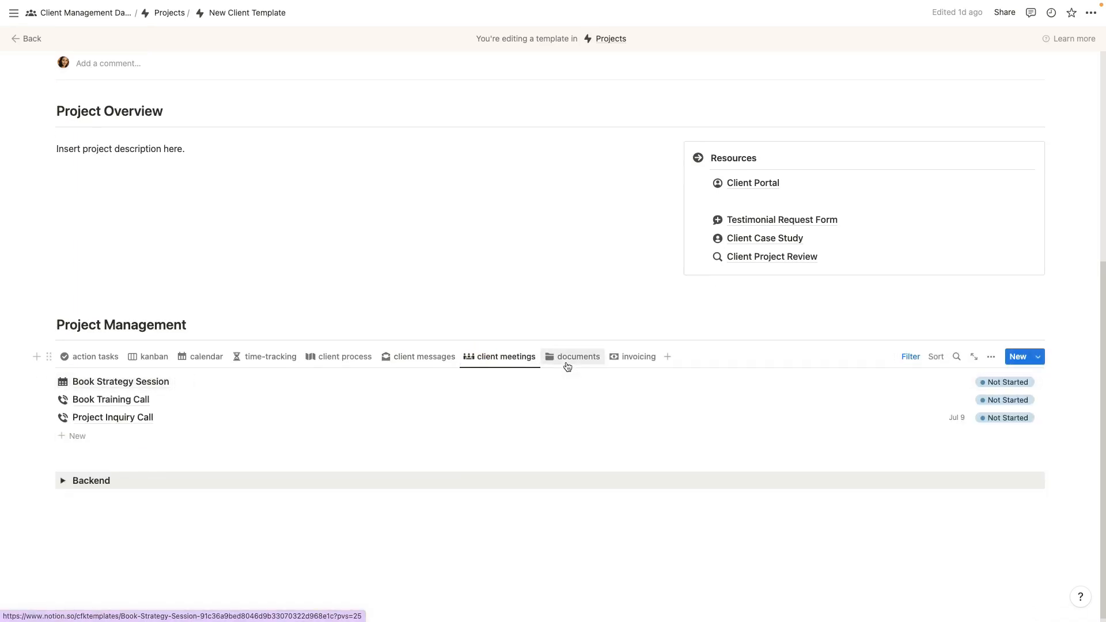
left_click(579, 356)
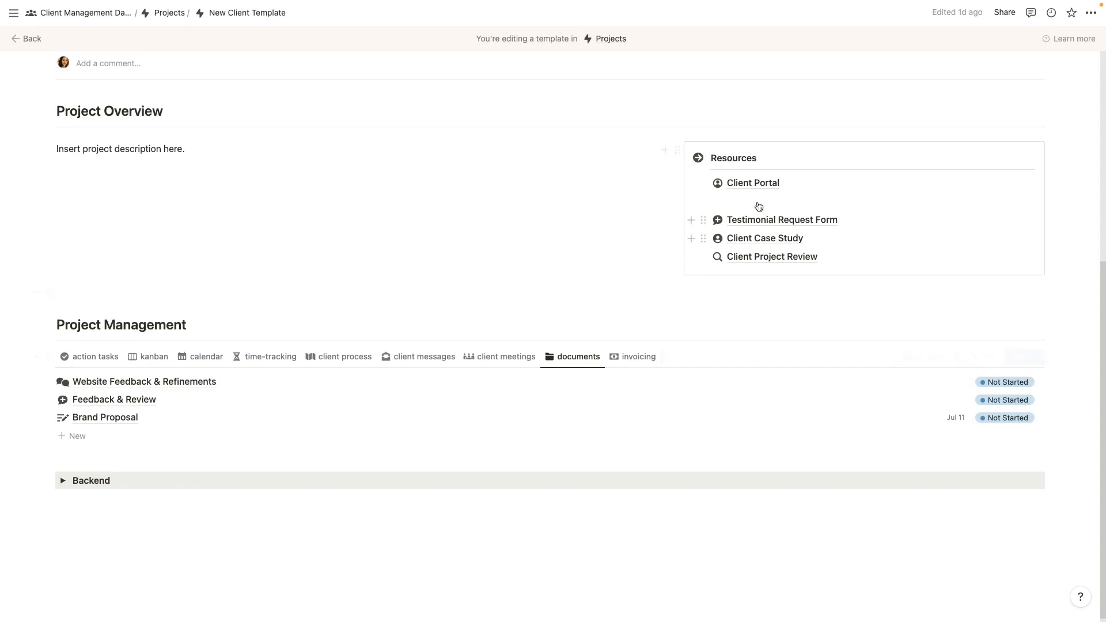
mouse_move(753, 183)
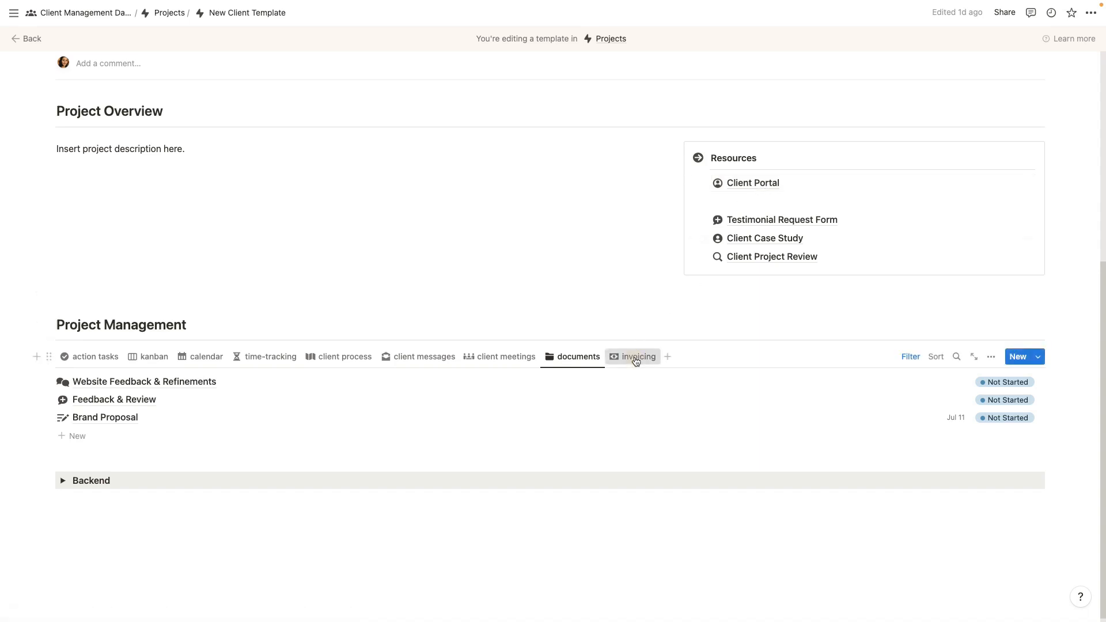
left_click(637, 356)
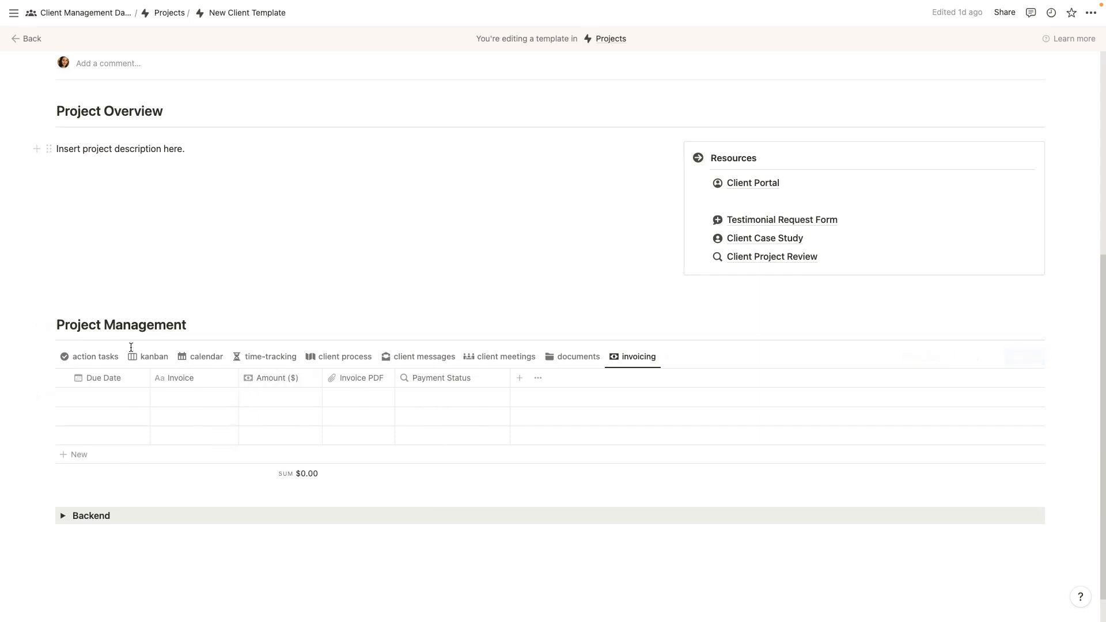
mouse_move(385, 325)
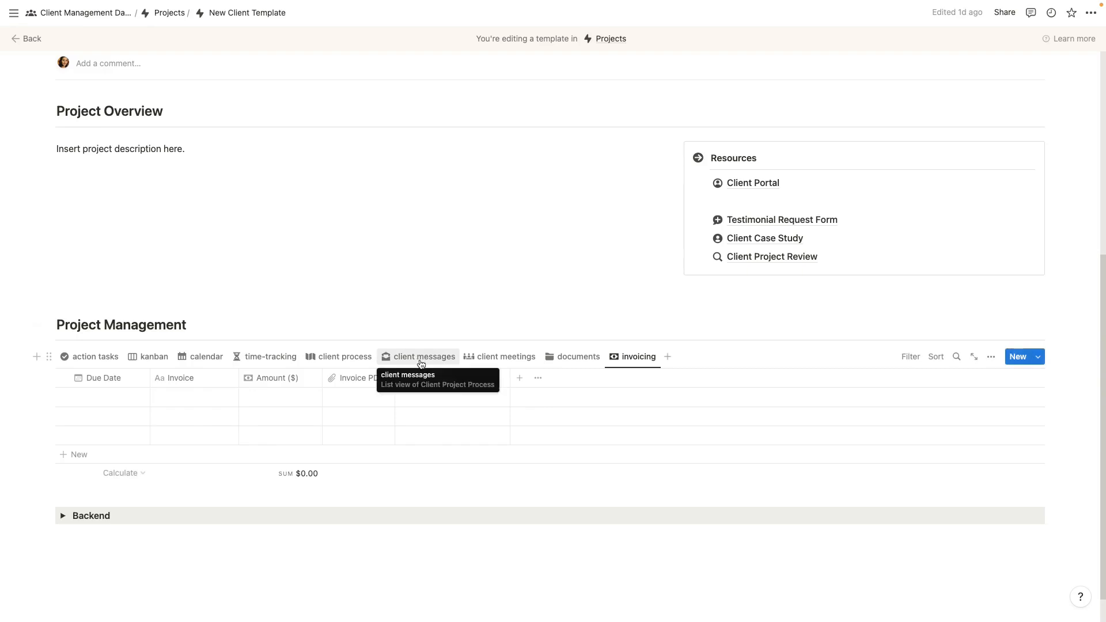
left_click(424, 356)
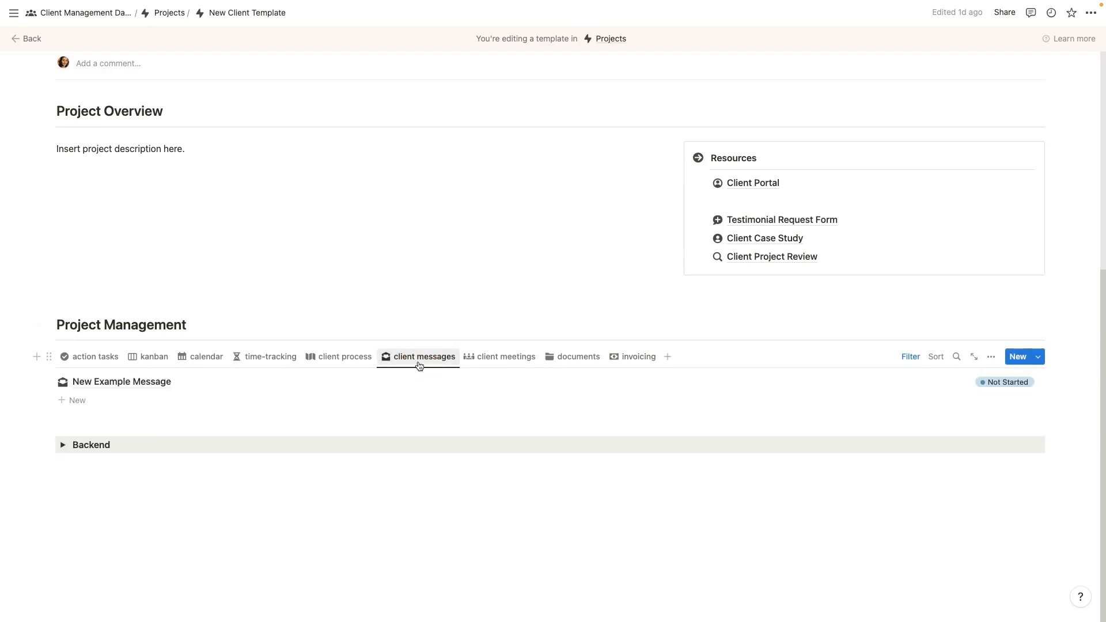
mouse_move(752, 186)
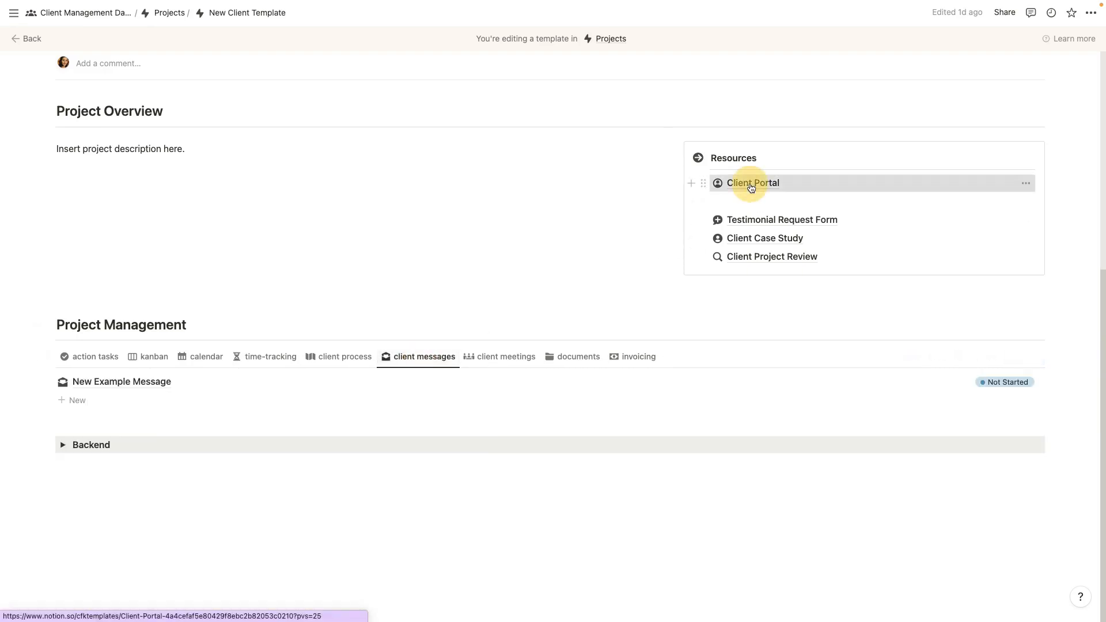
Step: In the Client Portal inbox, add a support message titled 'I need your help!' and reach Send Message
left_click(752, 183)
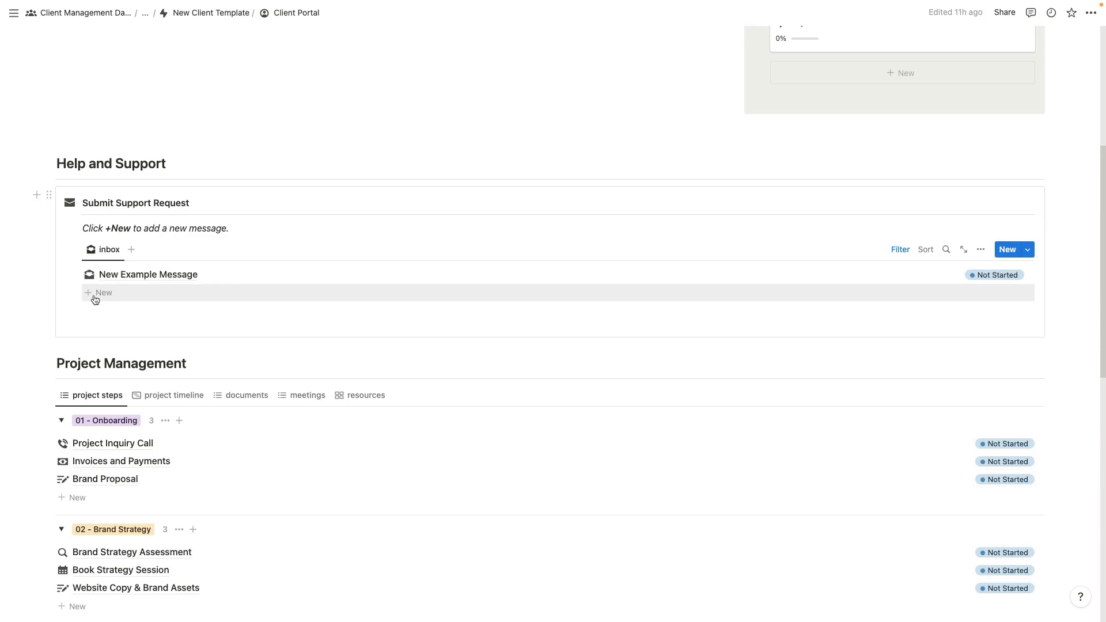
mouse_move(106, 297)
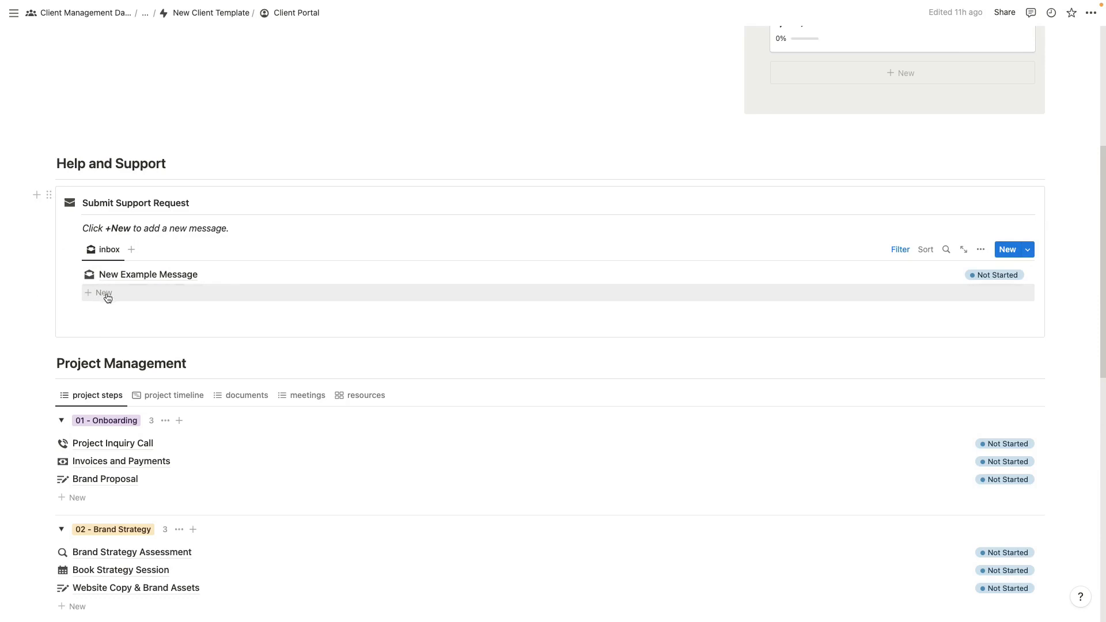
left_click(102, 292)
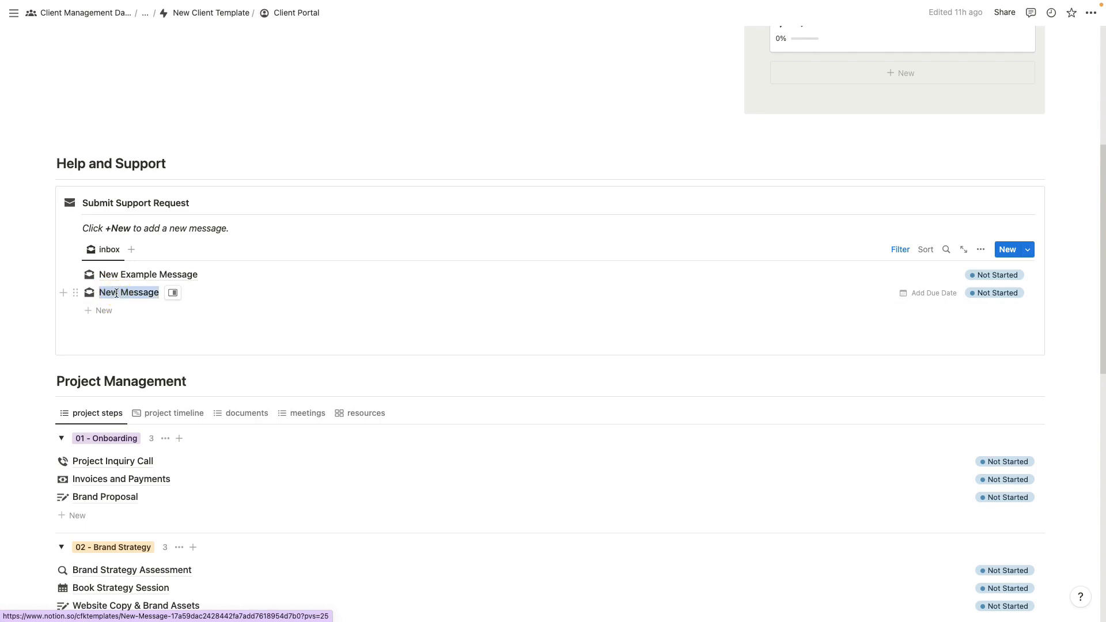
type("I need your help!")
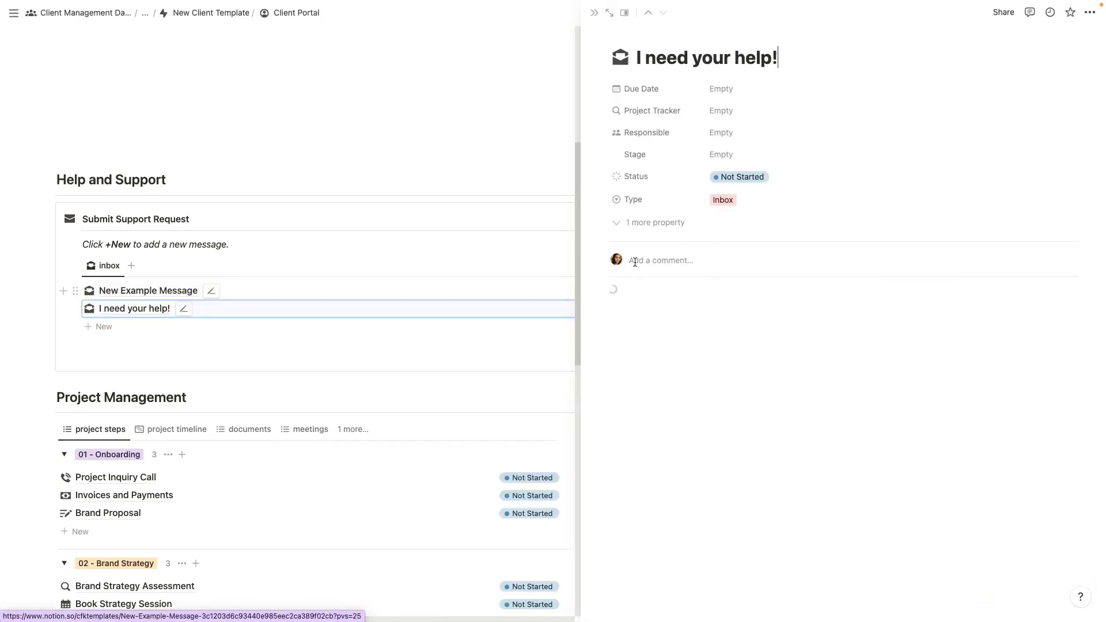
scroll("down", 3)
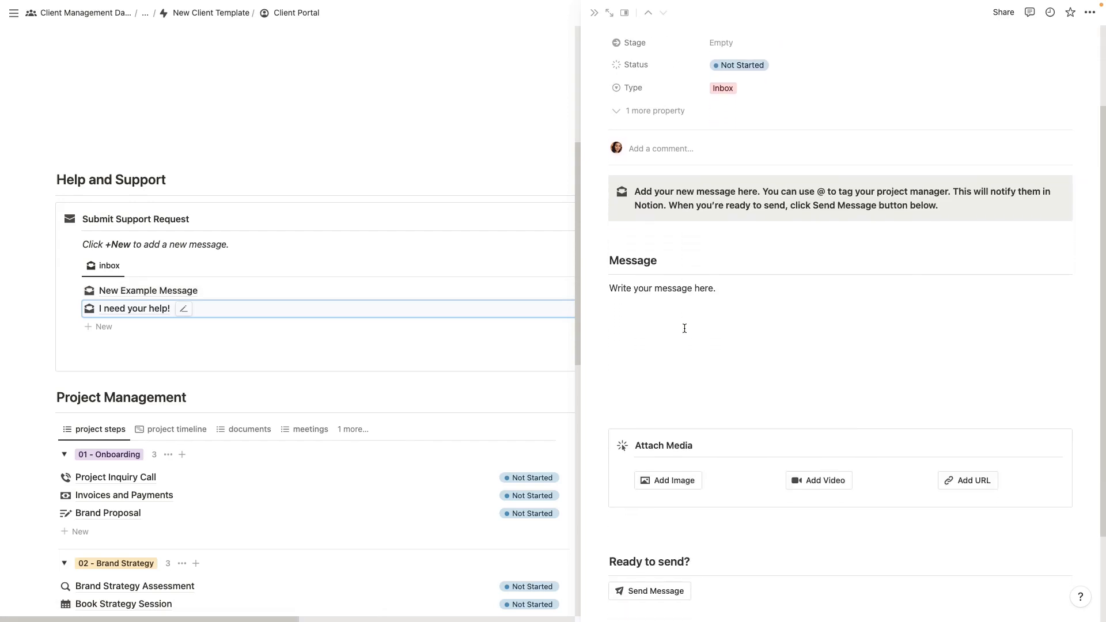
mouse_move(756, 224)
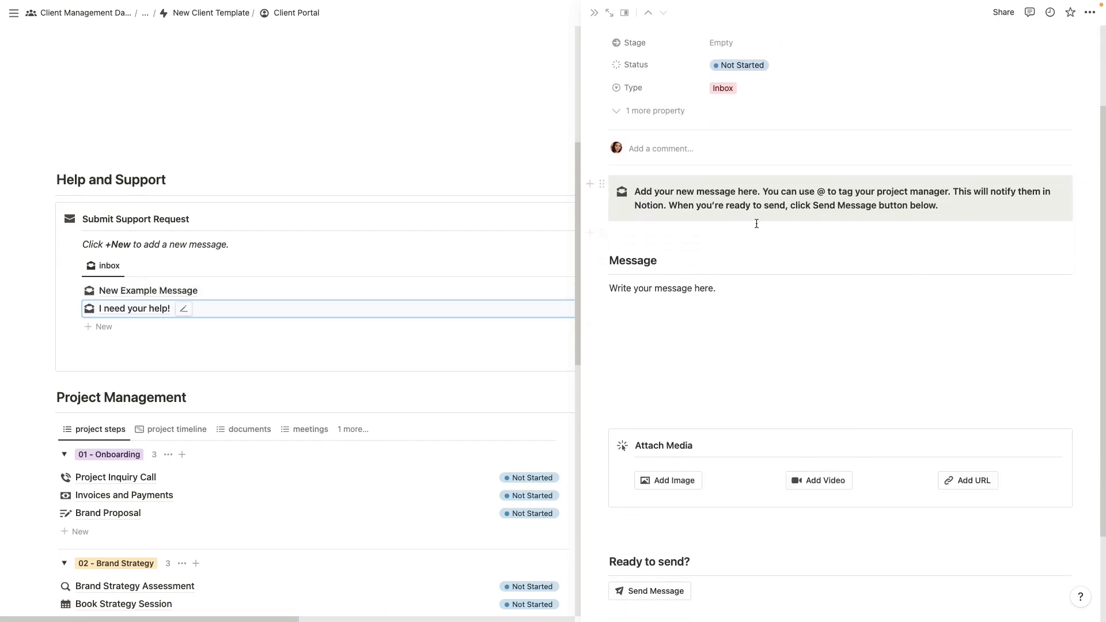
scroll("down", 3)
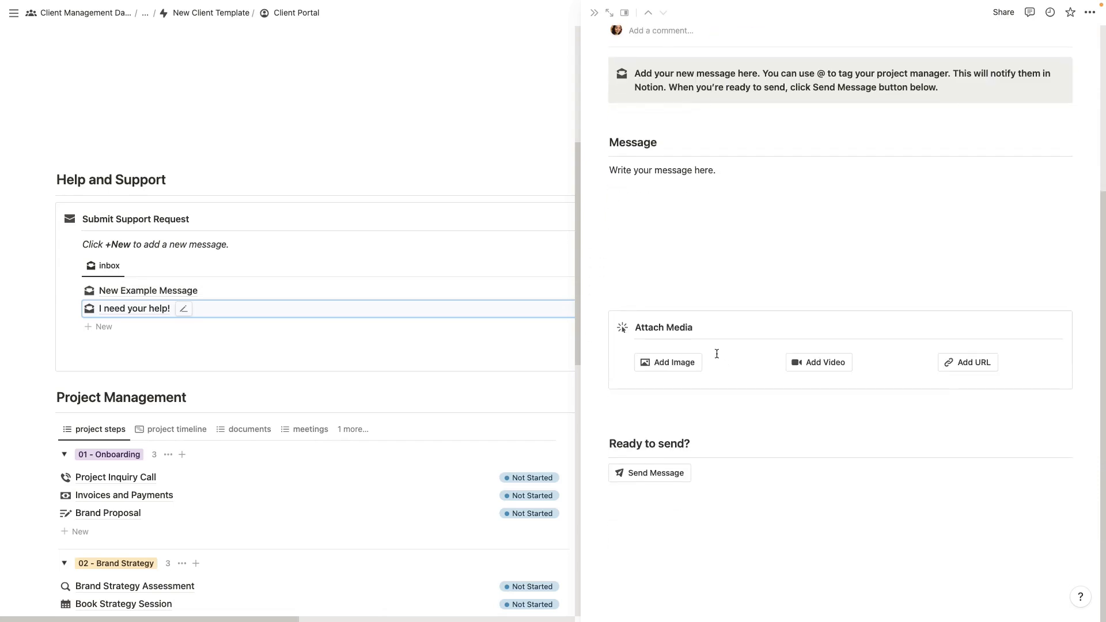
mouse_move(764, 424)
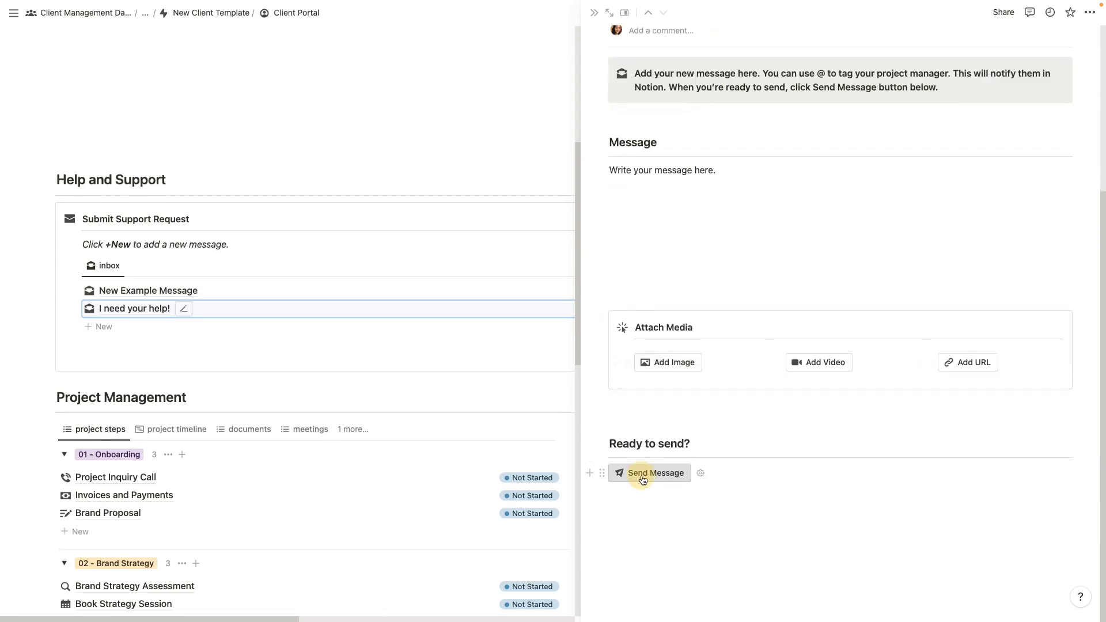
Step: Send the 'I need your help!' message and confirm it in the dialog
left_click(655, 473)
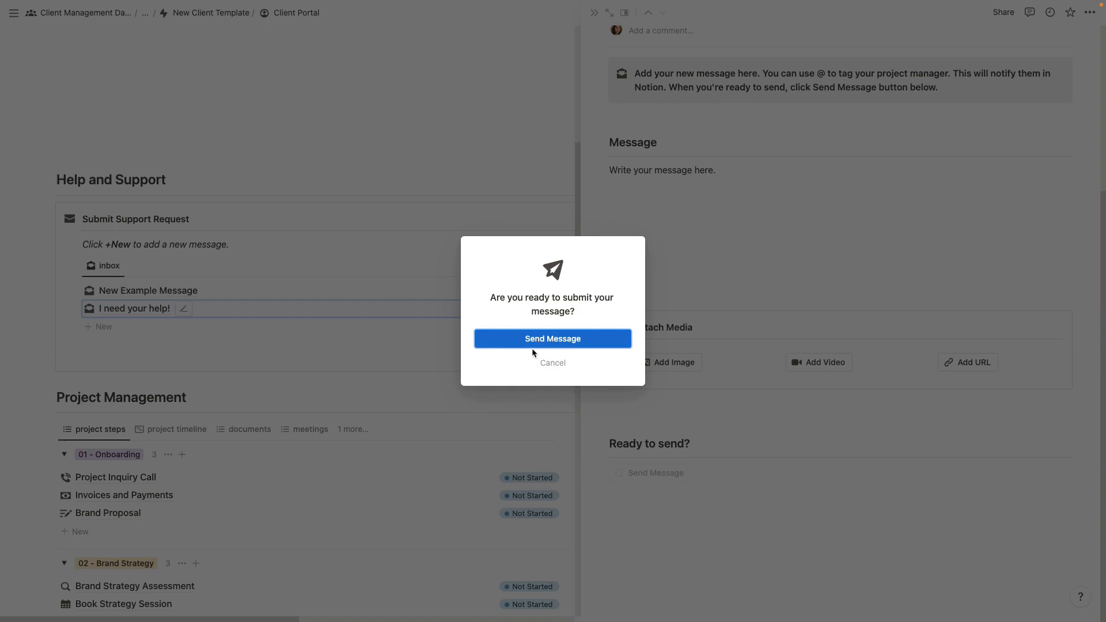
mouse_move(530, 346)
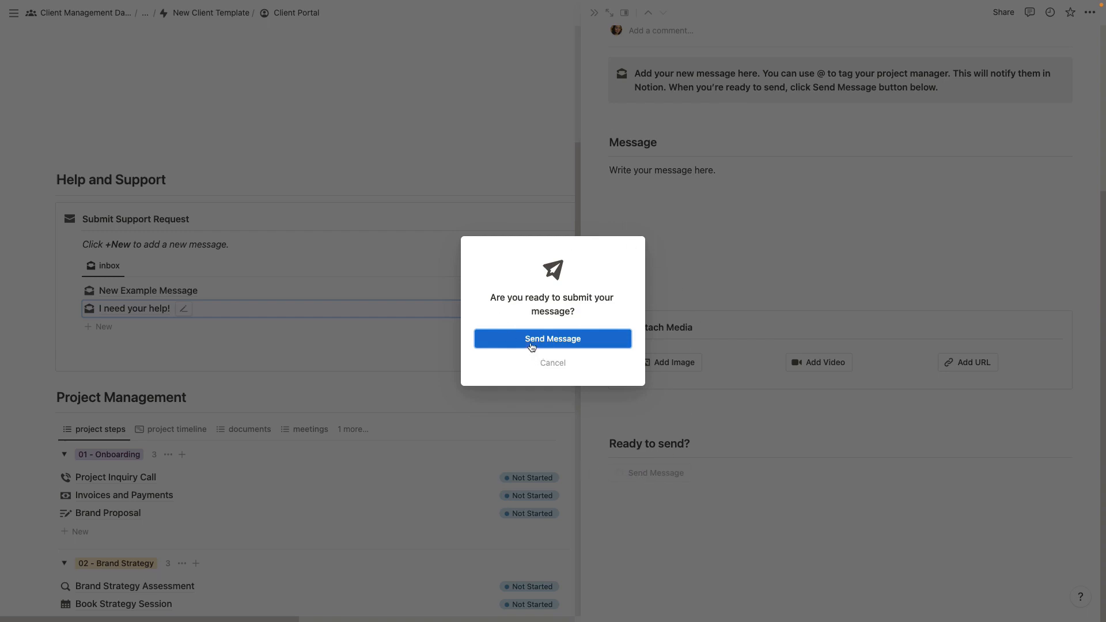
left_click(552, 338)
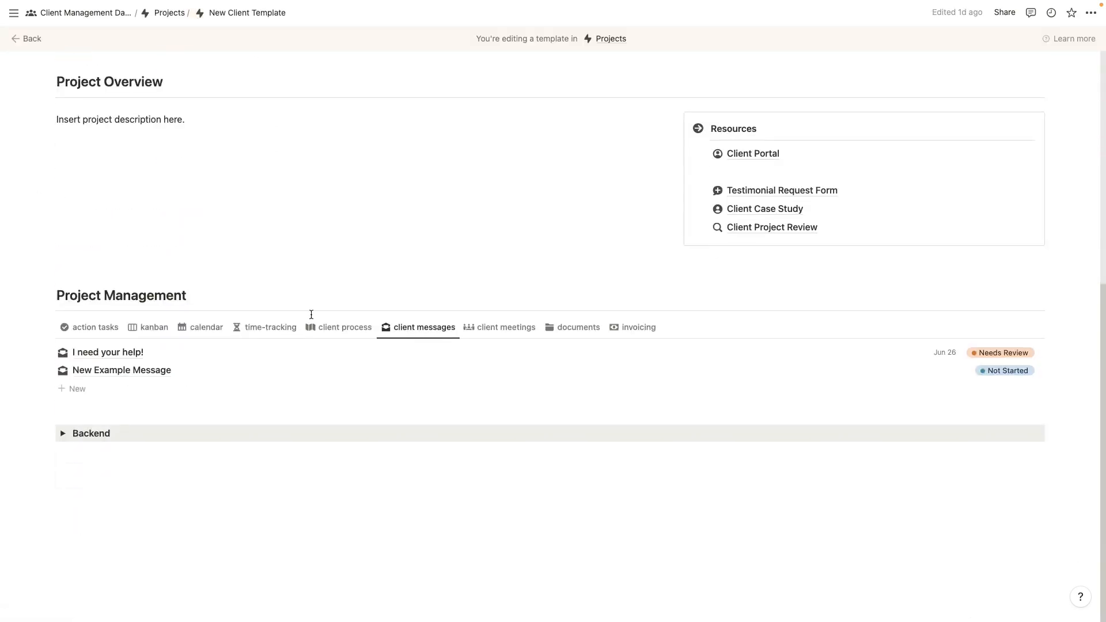
mouse_move(417, 356)
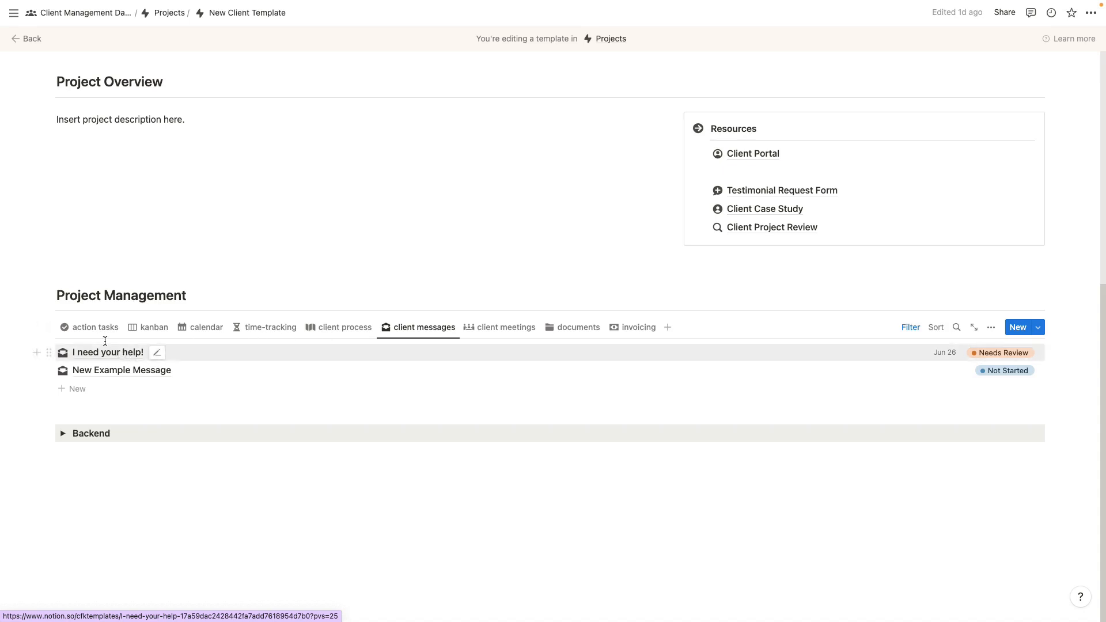
Step: Check the action tasks view and Backend toggle, then return to the Client Management Dashboard
left_click(96, 326)
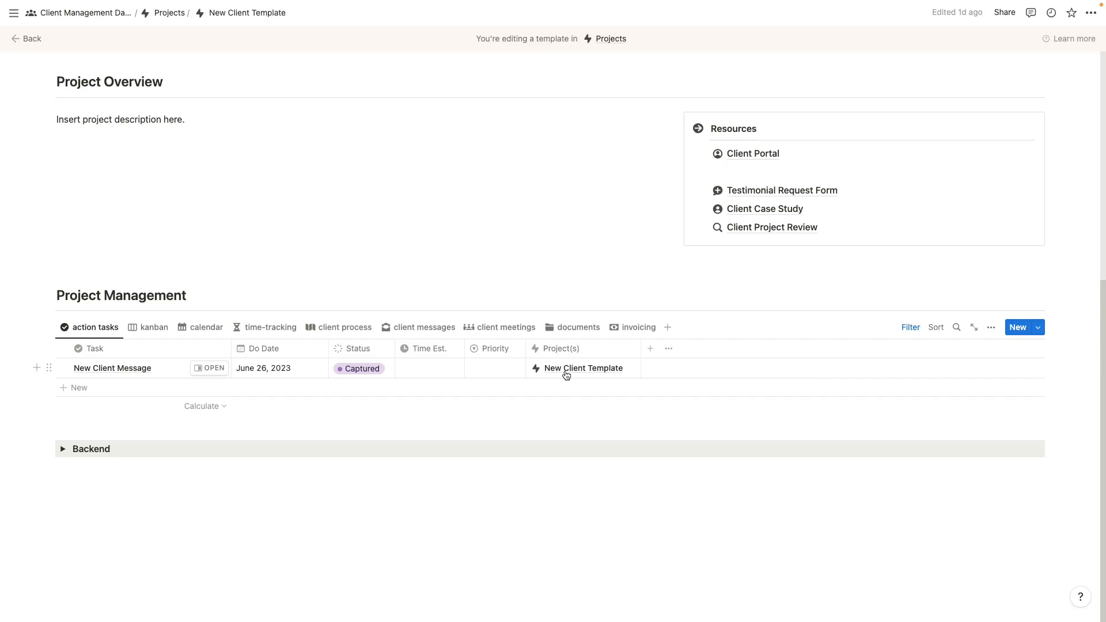
left_click(63, 449)
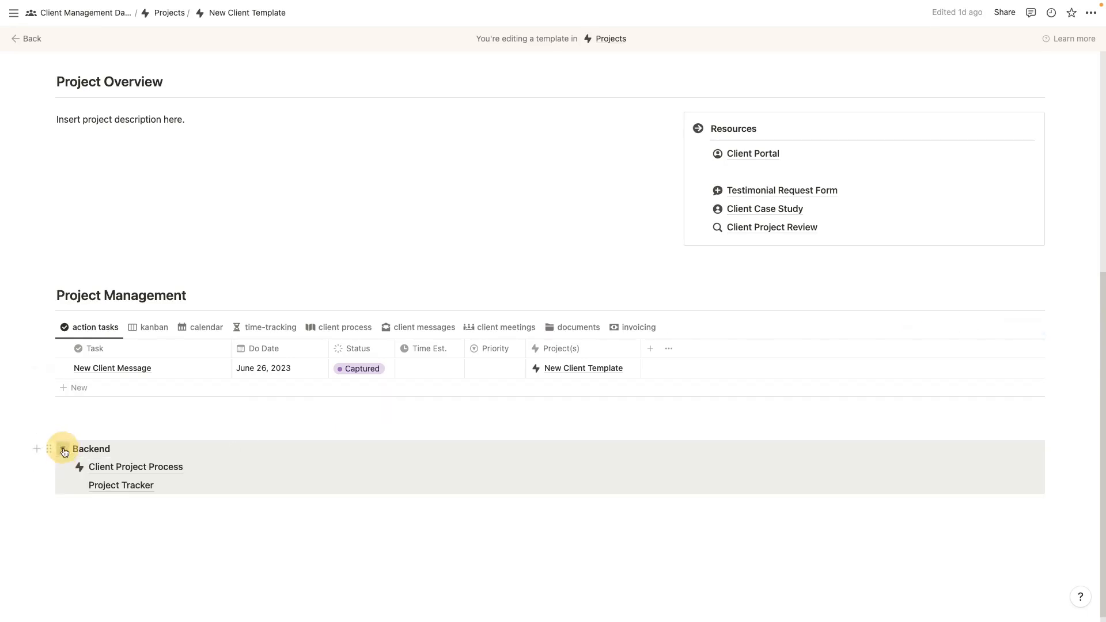
left_click(62, 451)
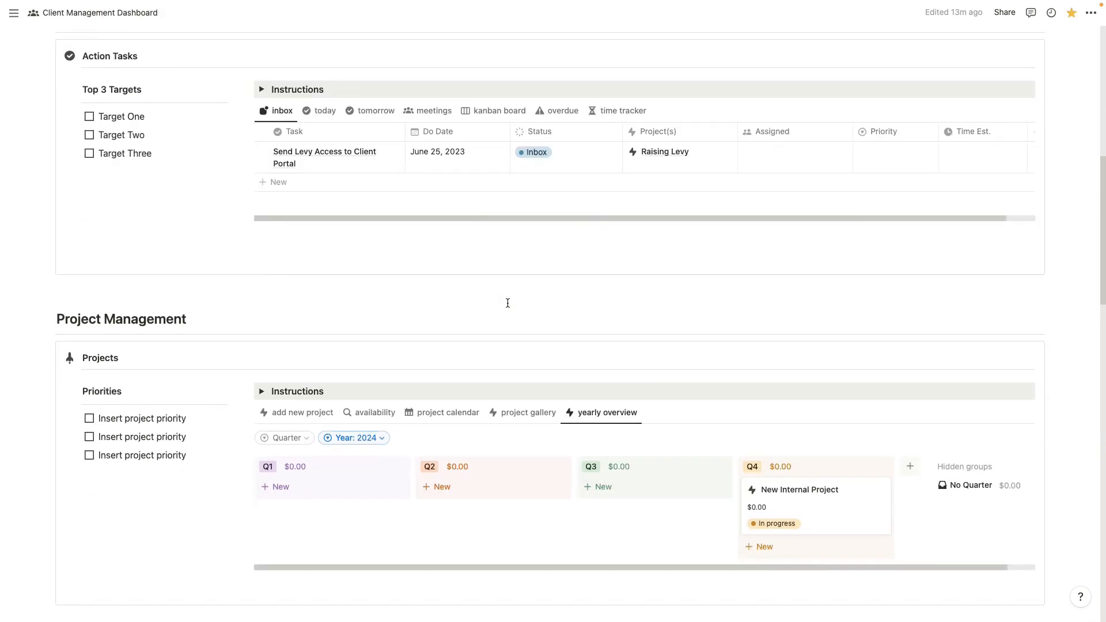
Step: Browse the Sales CRM's all contacts, birthdays and reach out views under Sales & Marketing
scroll("down", 3)
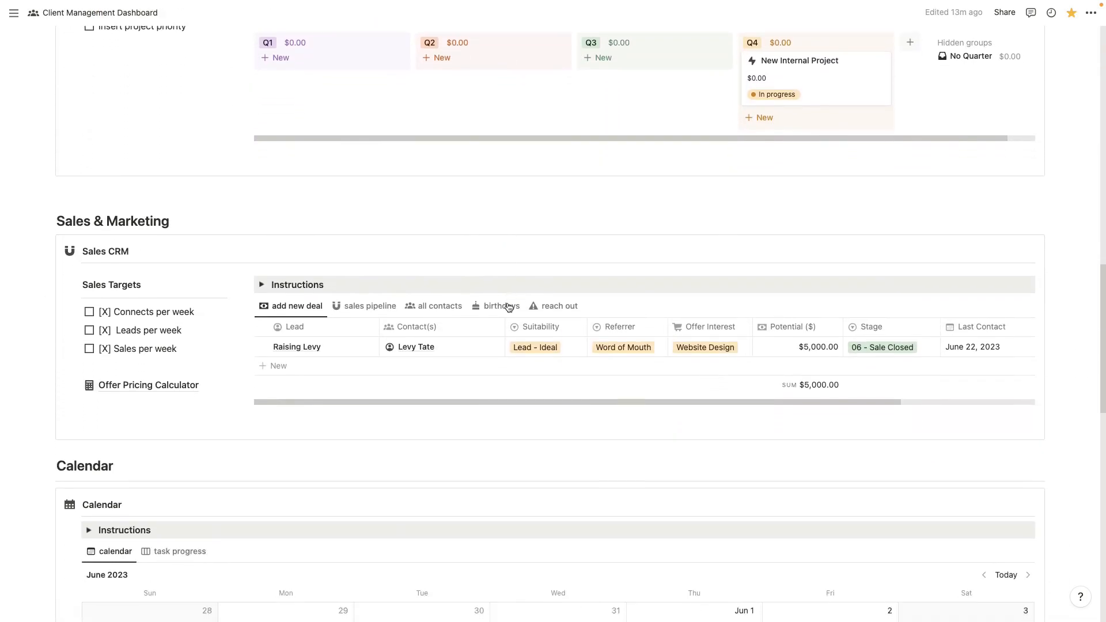
scroll("down", 3)
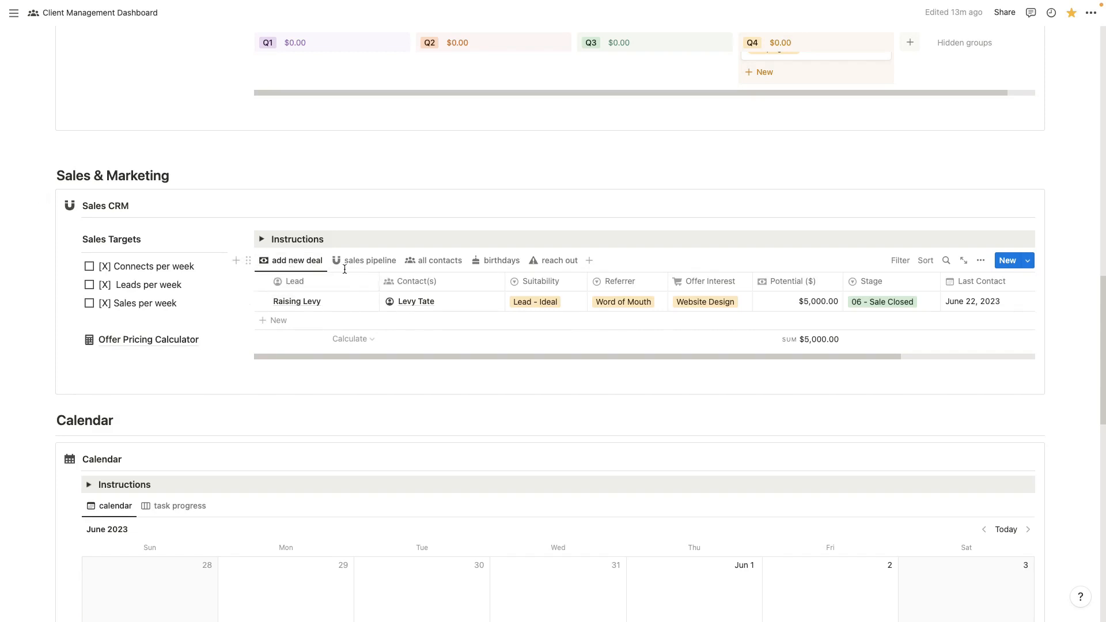
mouse_move(433, 261)
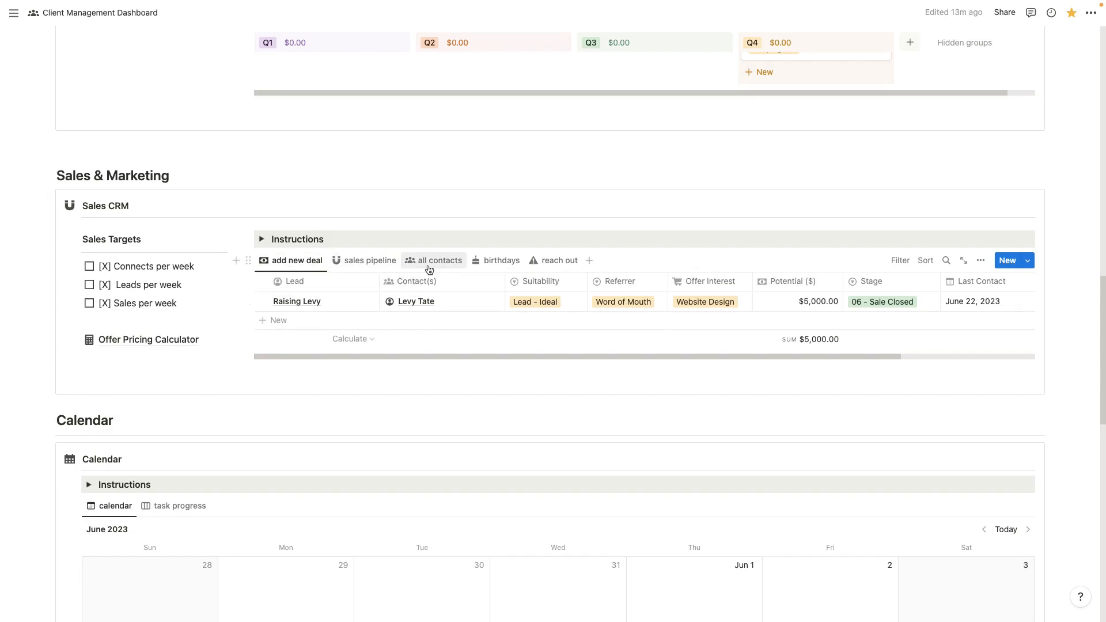
left_click(439, 260)
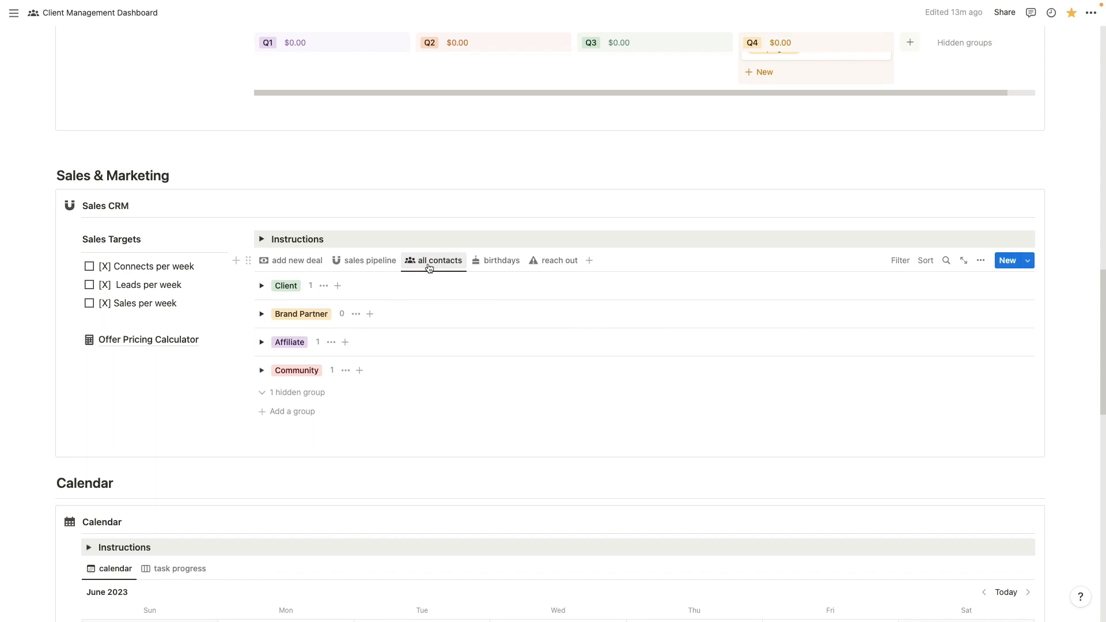
left_click(501, 260)
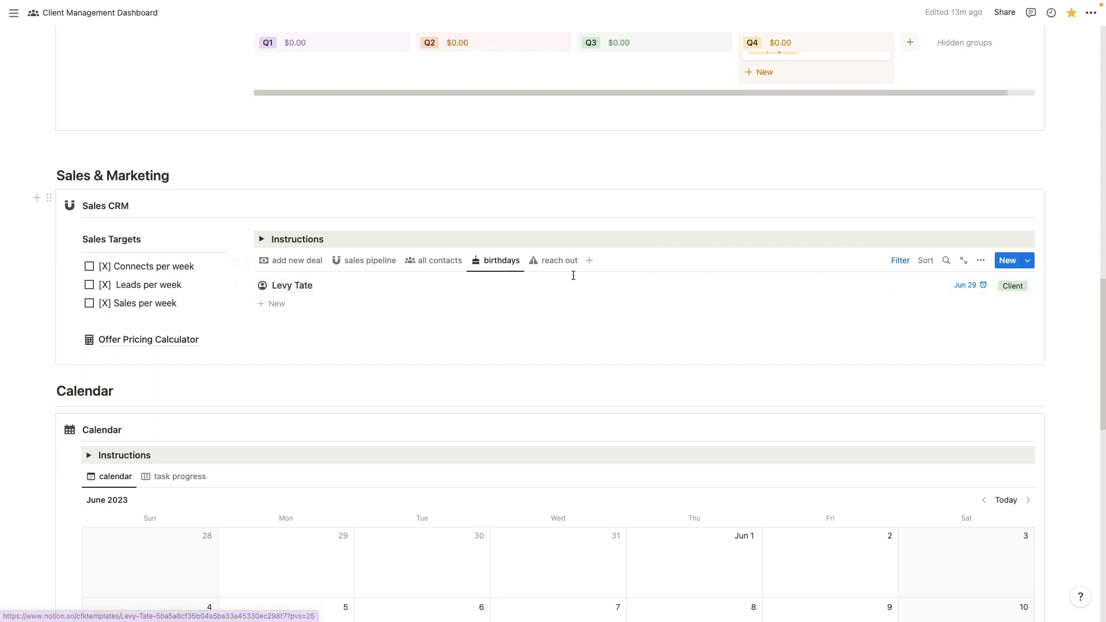
left_click(560, 261)
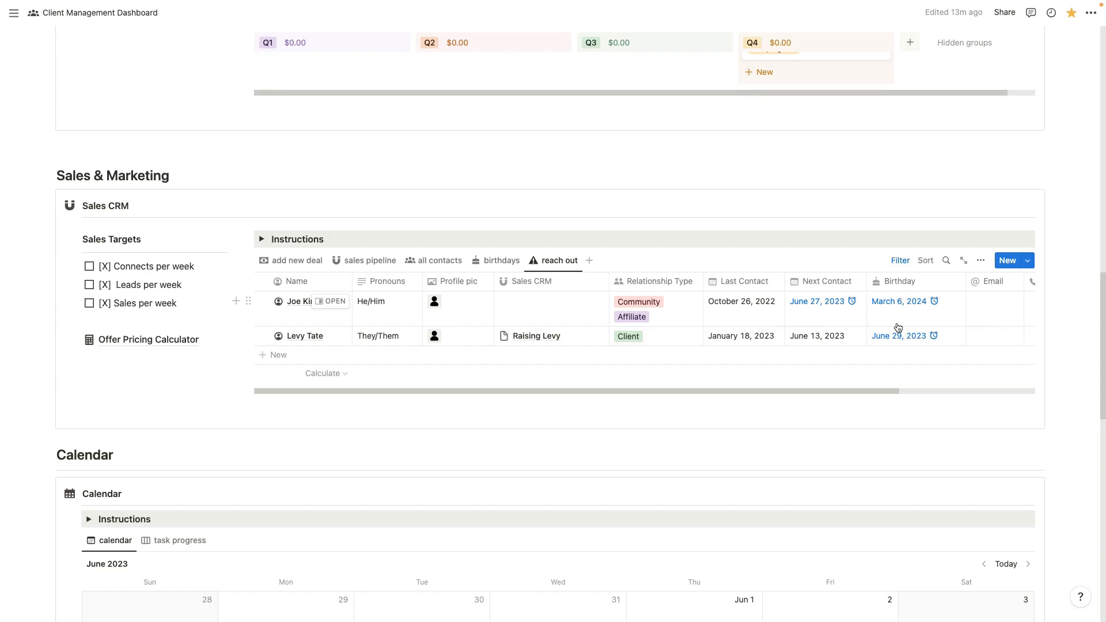
mouse_move(879, 312)
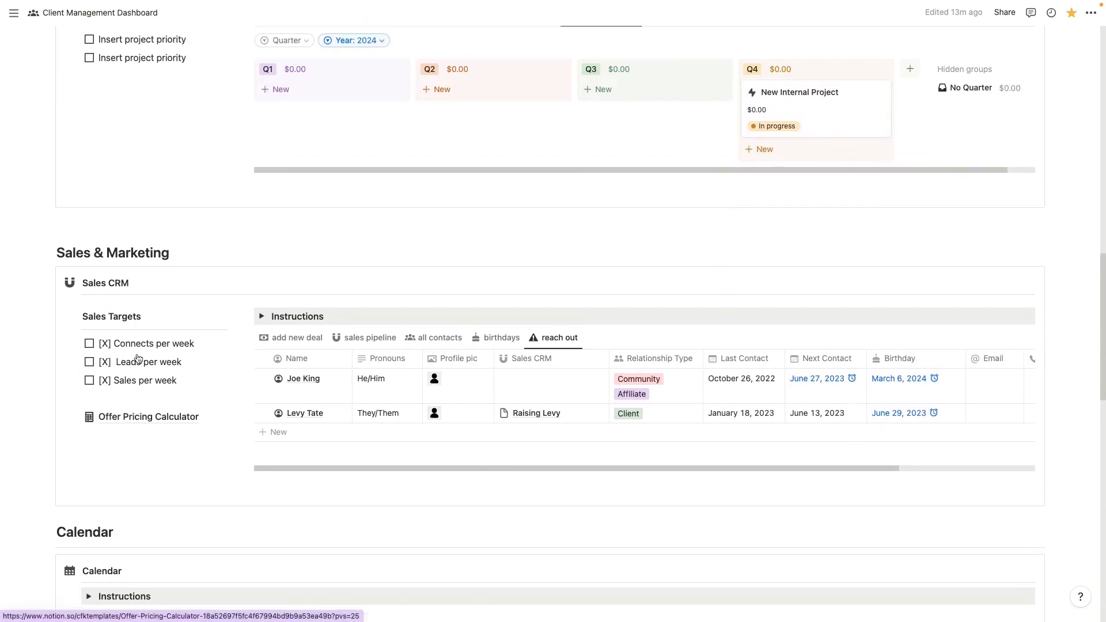
scroll("up", 3)
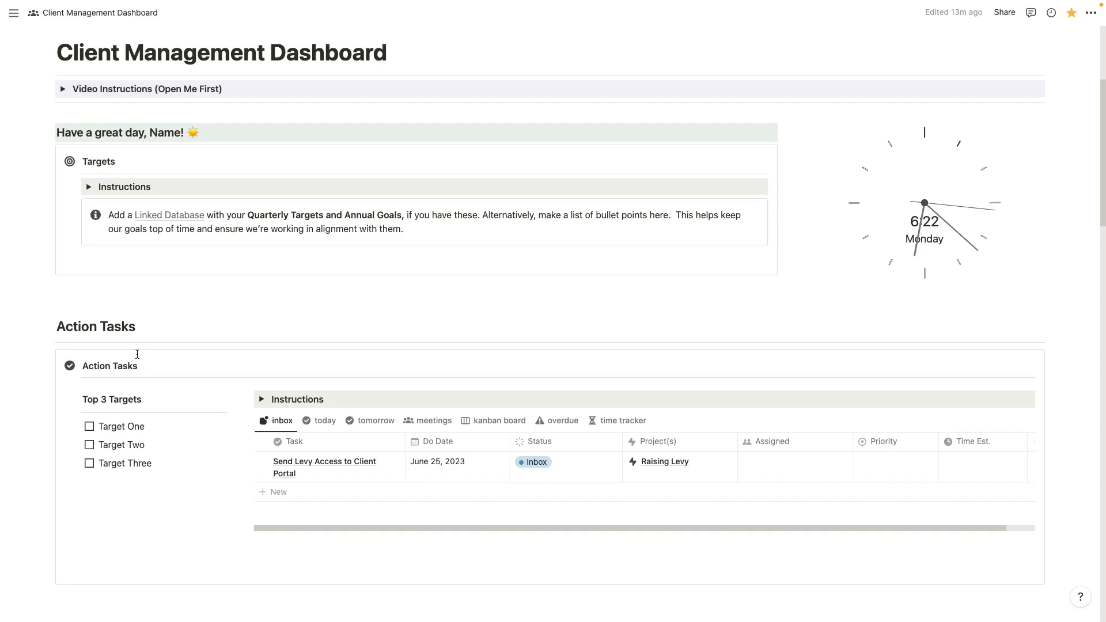
mouse_move(104, 335)
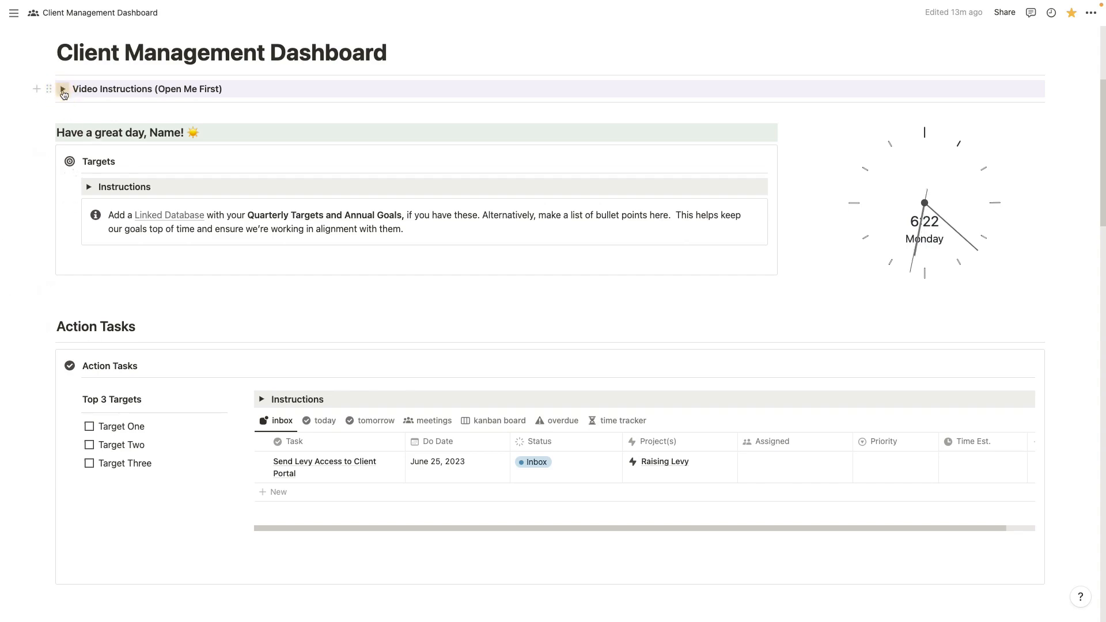
left_click(63, 89)
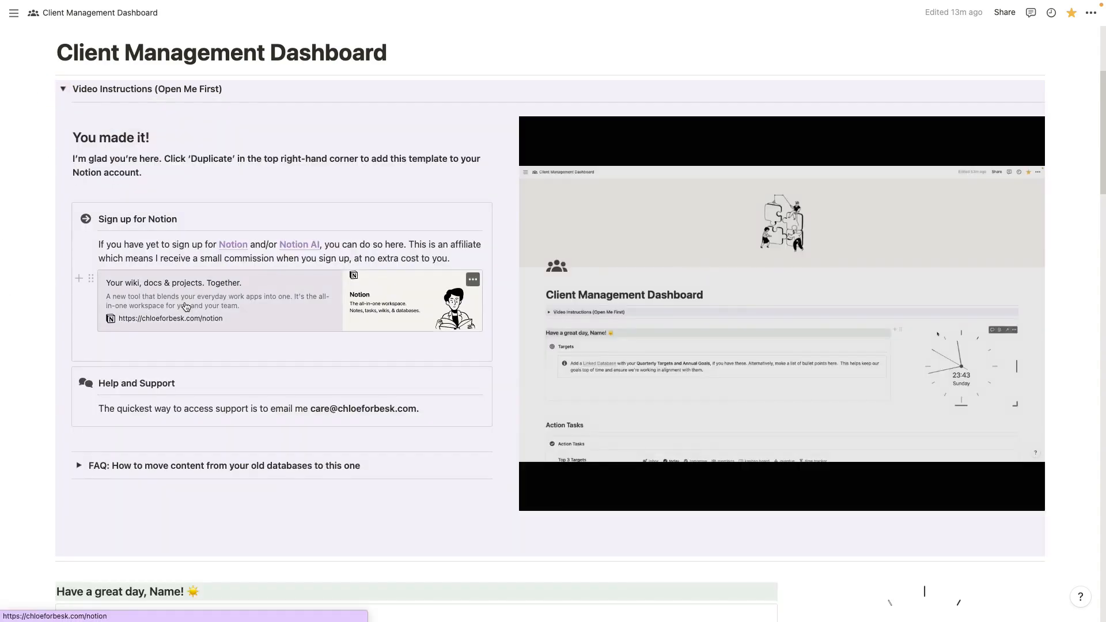
scroll("down", 3)
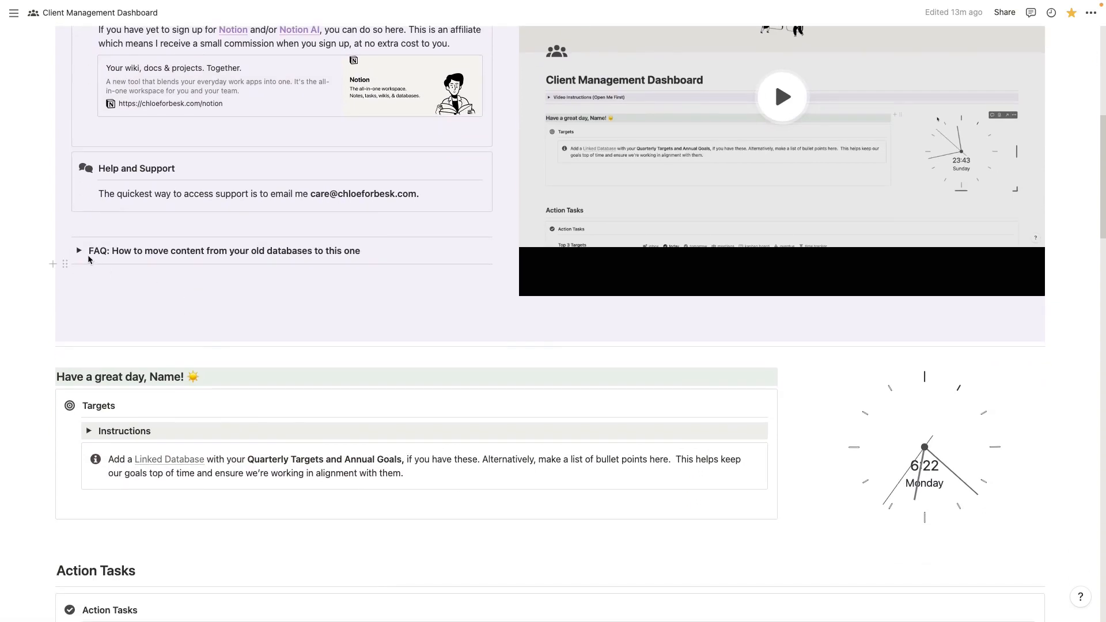
left_click(80, 250)
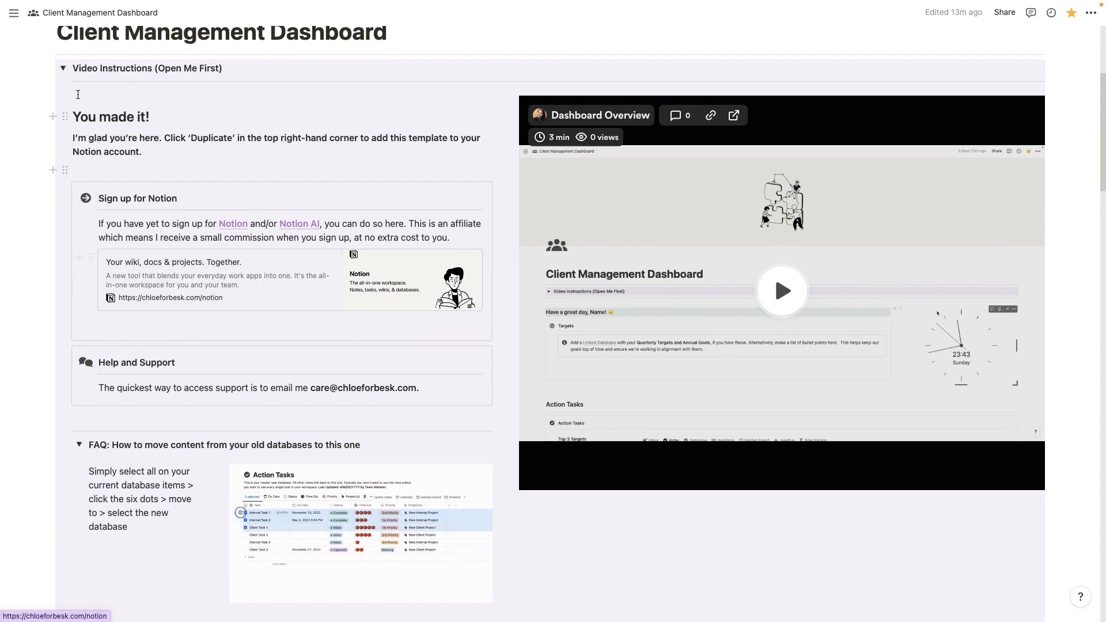
left_click(63, 68)
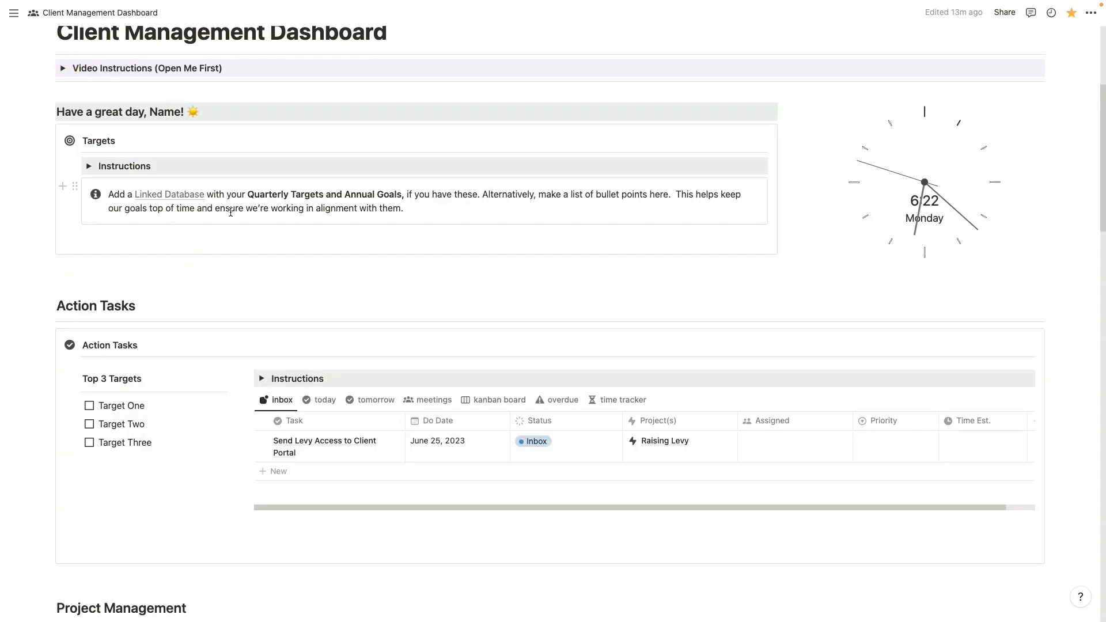